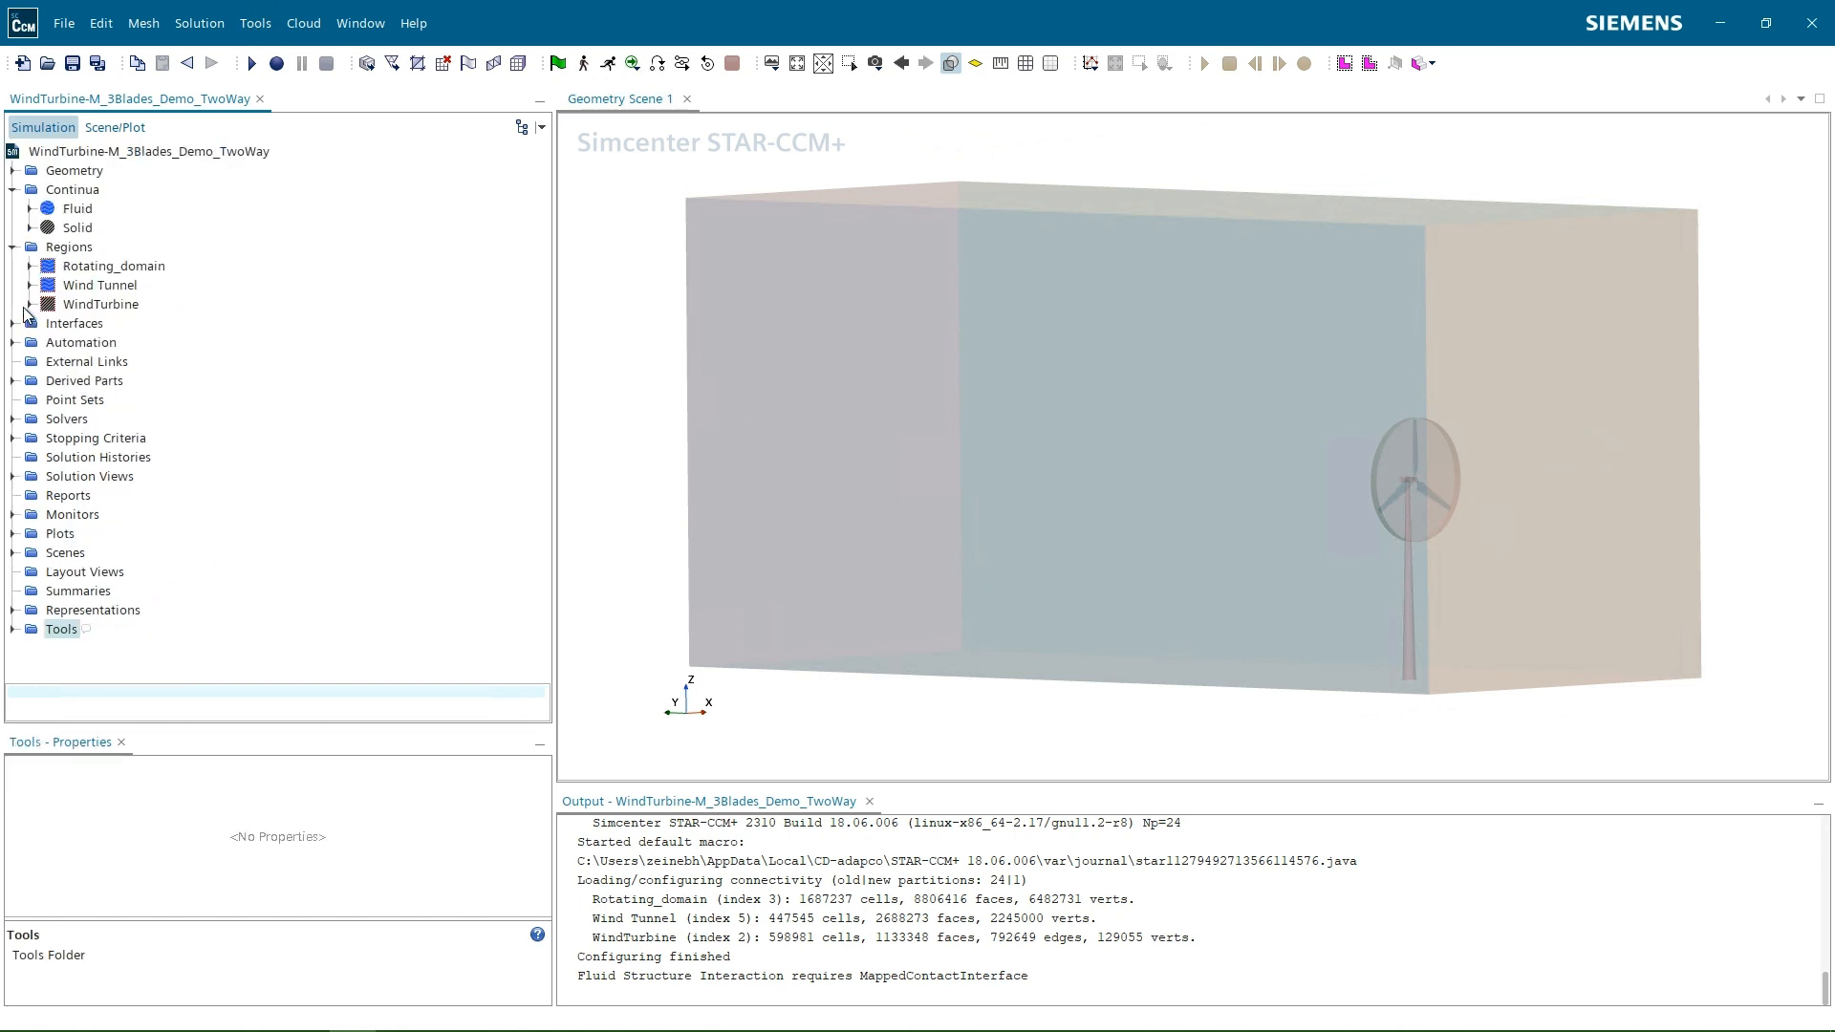
# Check Rotating_domain is morphing in a rotating frame and Wind Tunnel stationary in the lab frame.
pyautogui.click(28, 304)
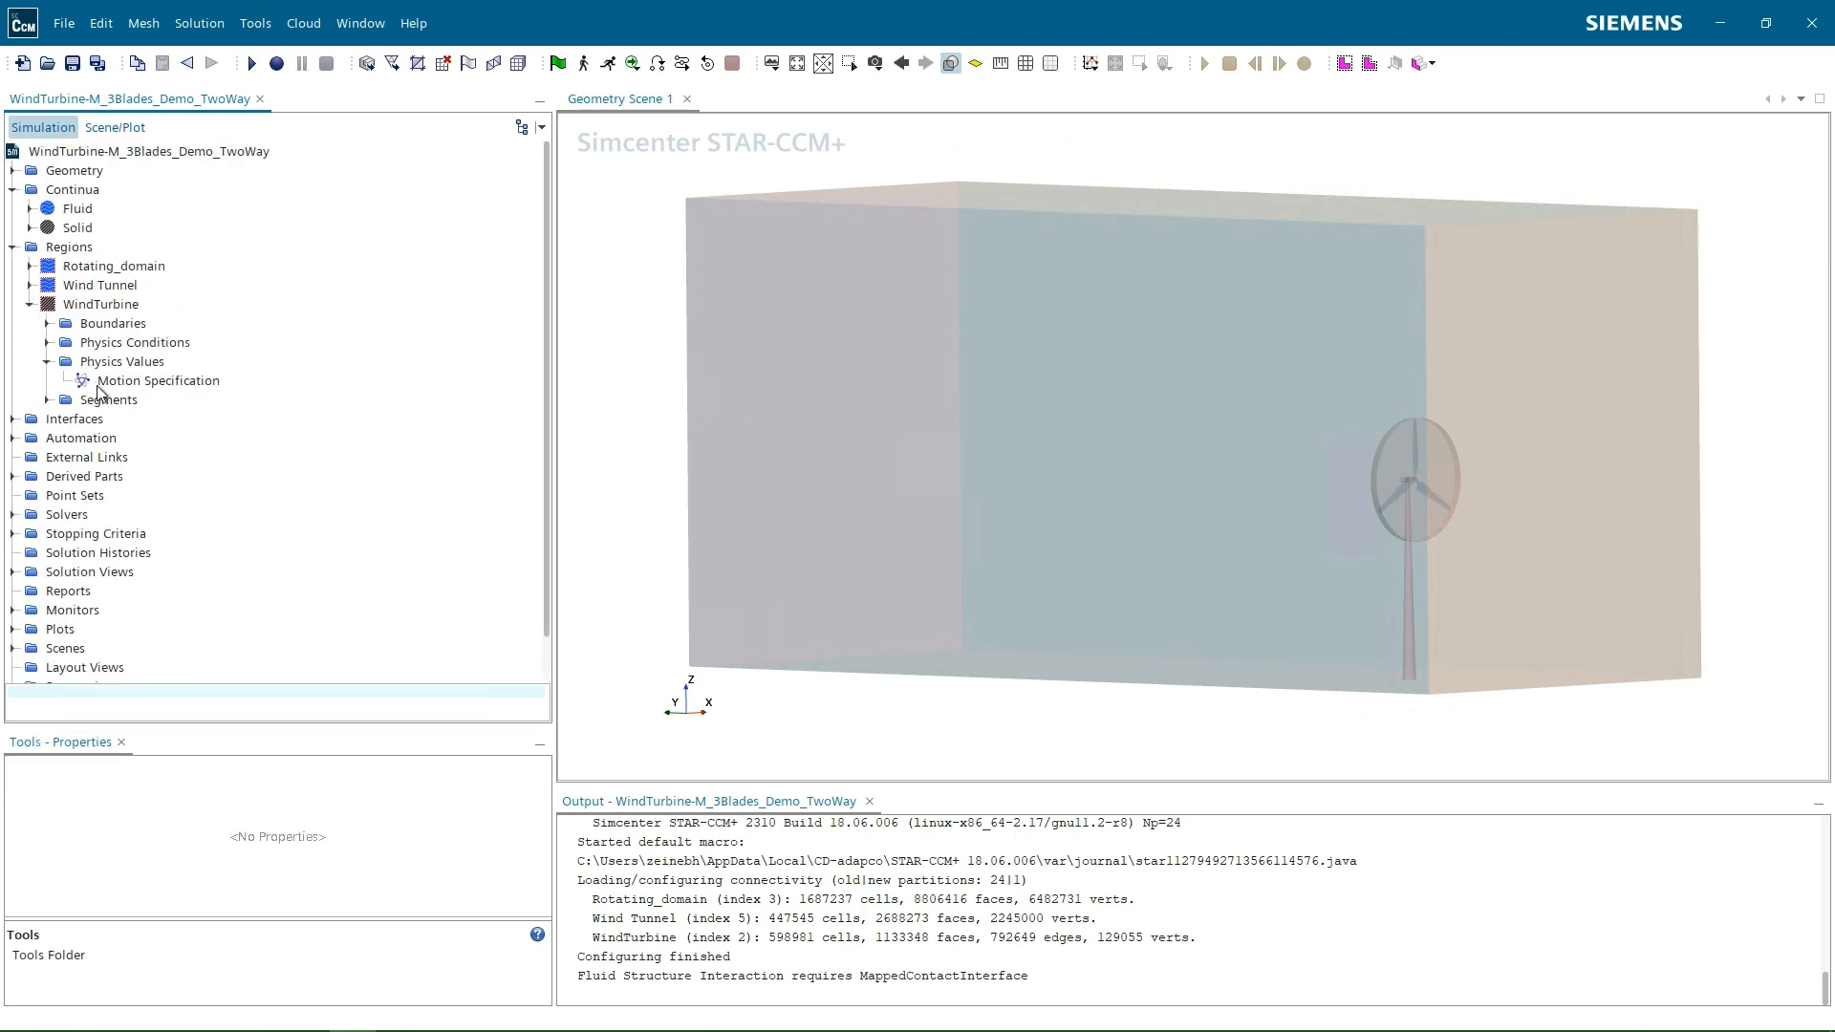
pyautogui.click(157, 380)
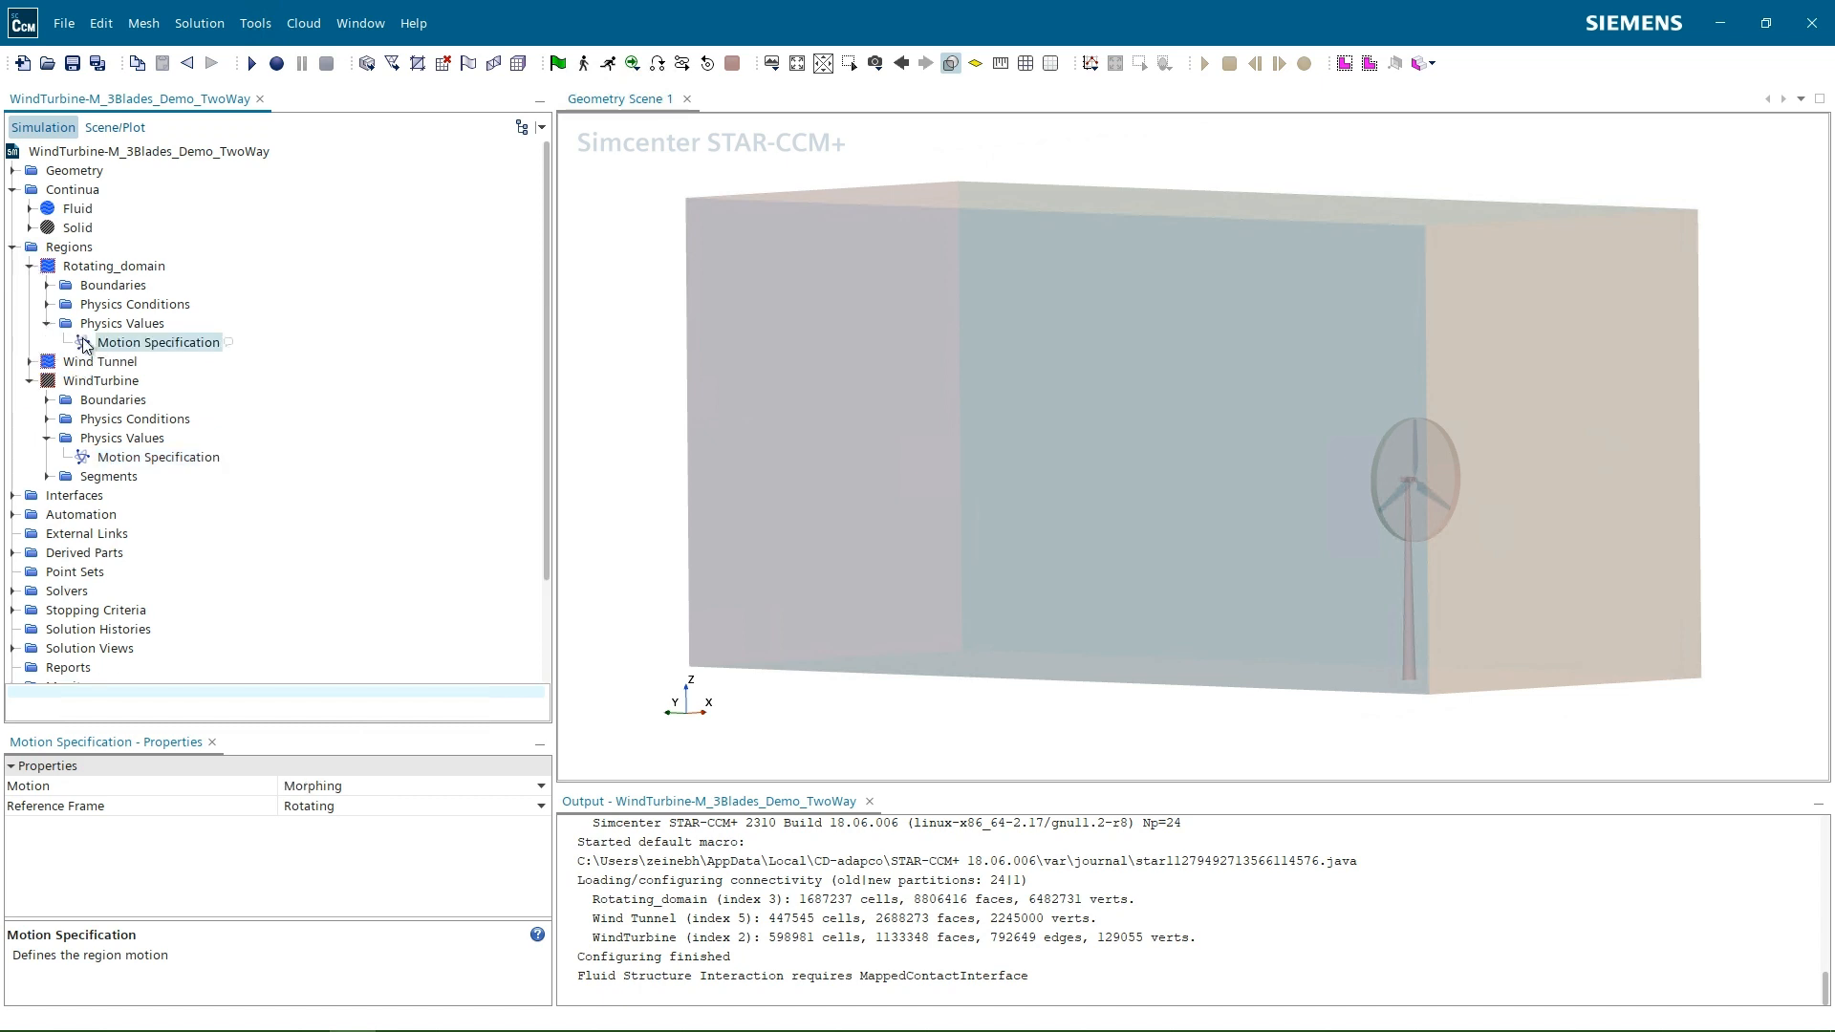
pyautogui.click(29, 378)
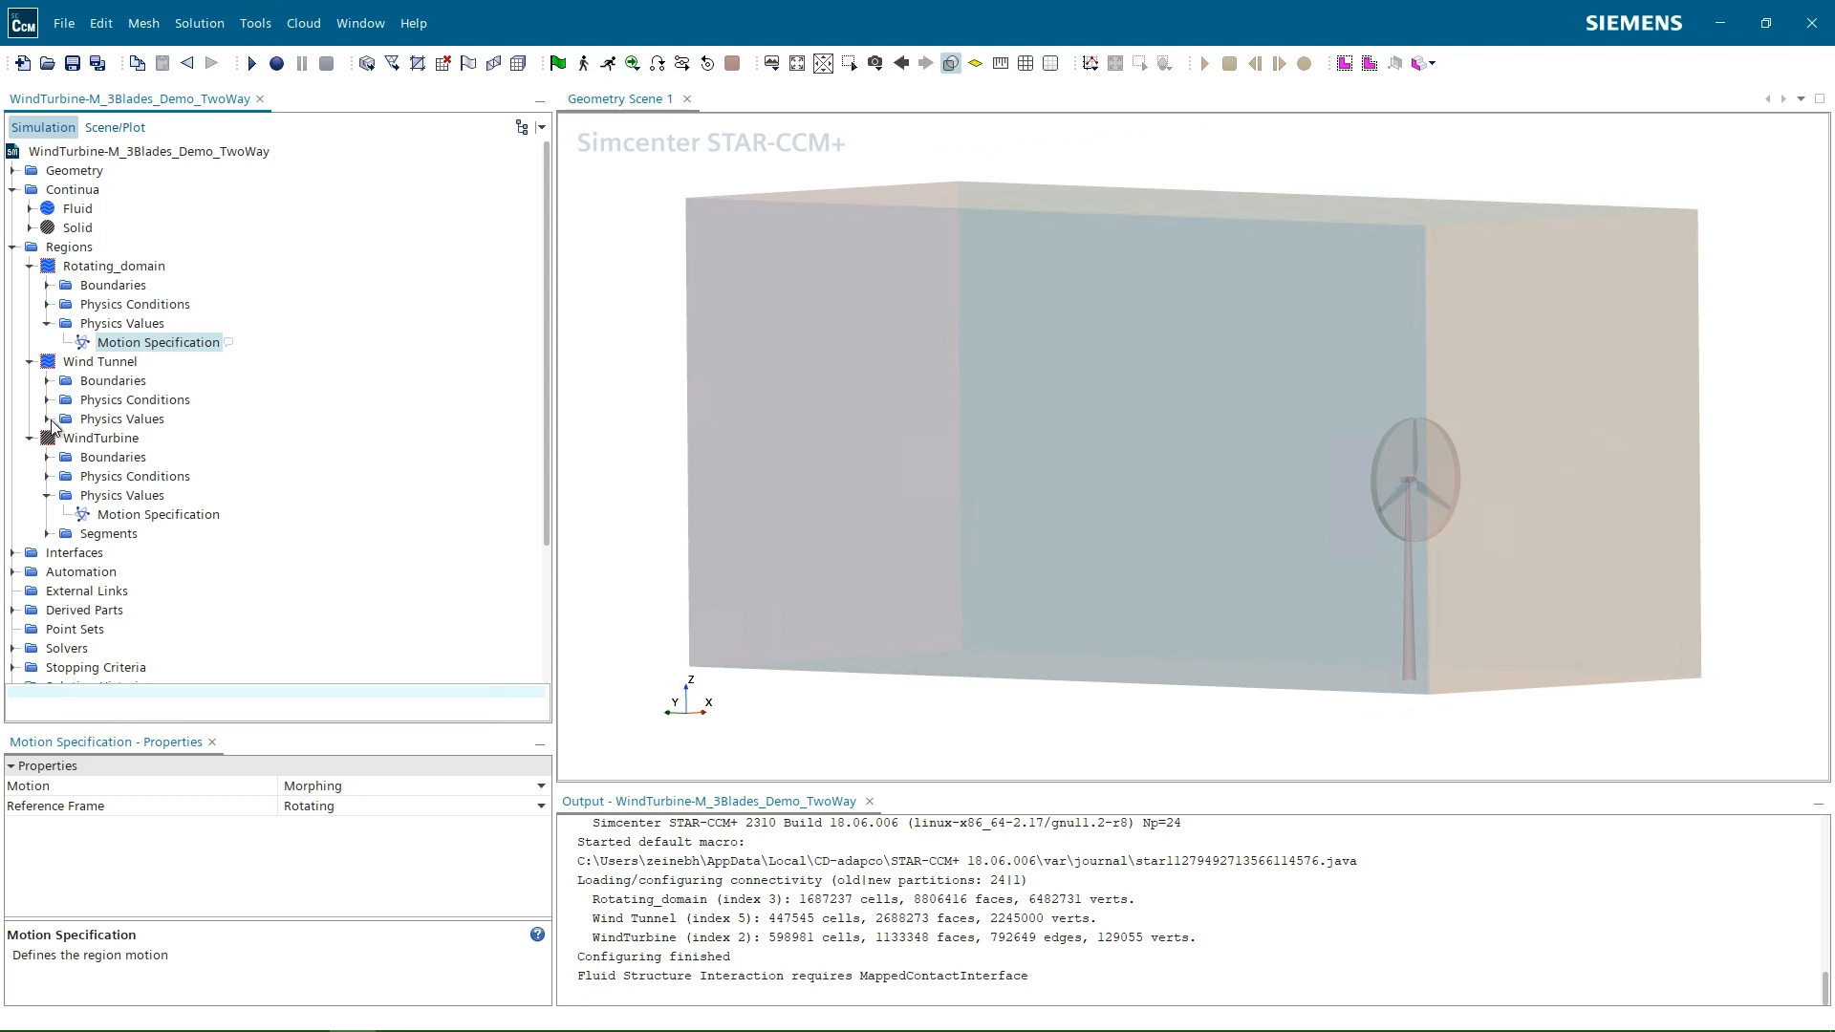
pyautogui.click(49, 399)
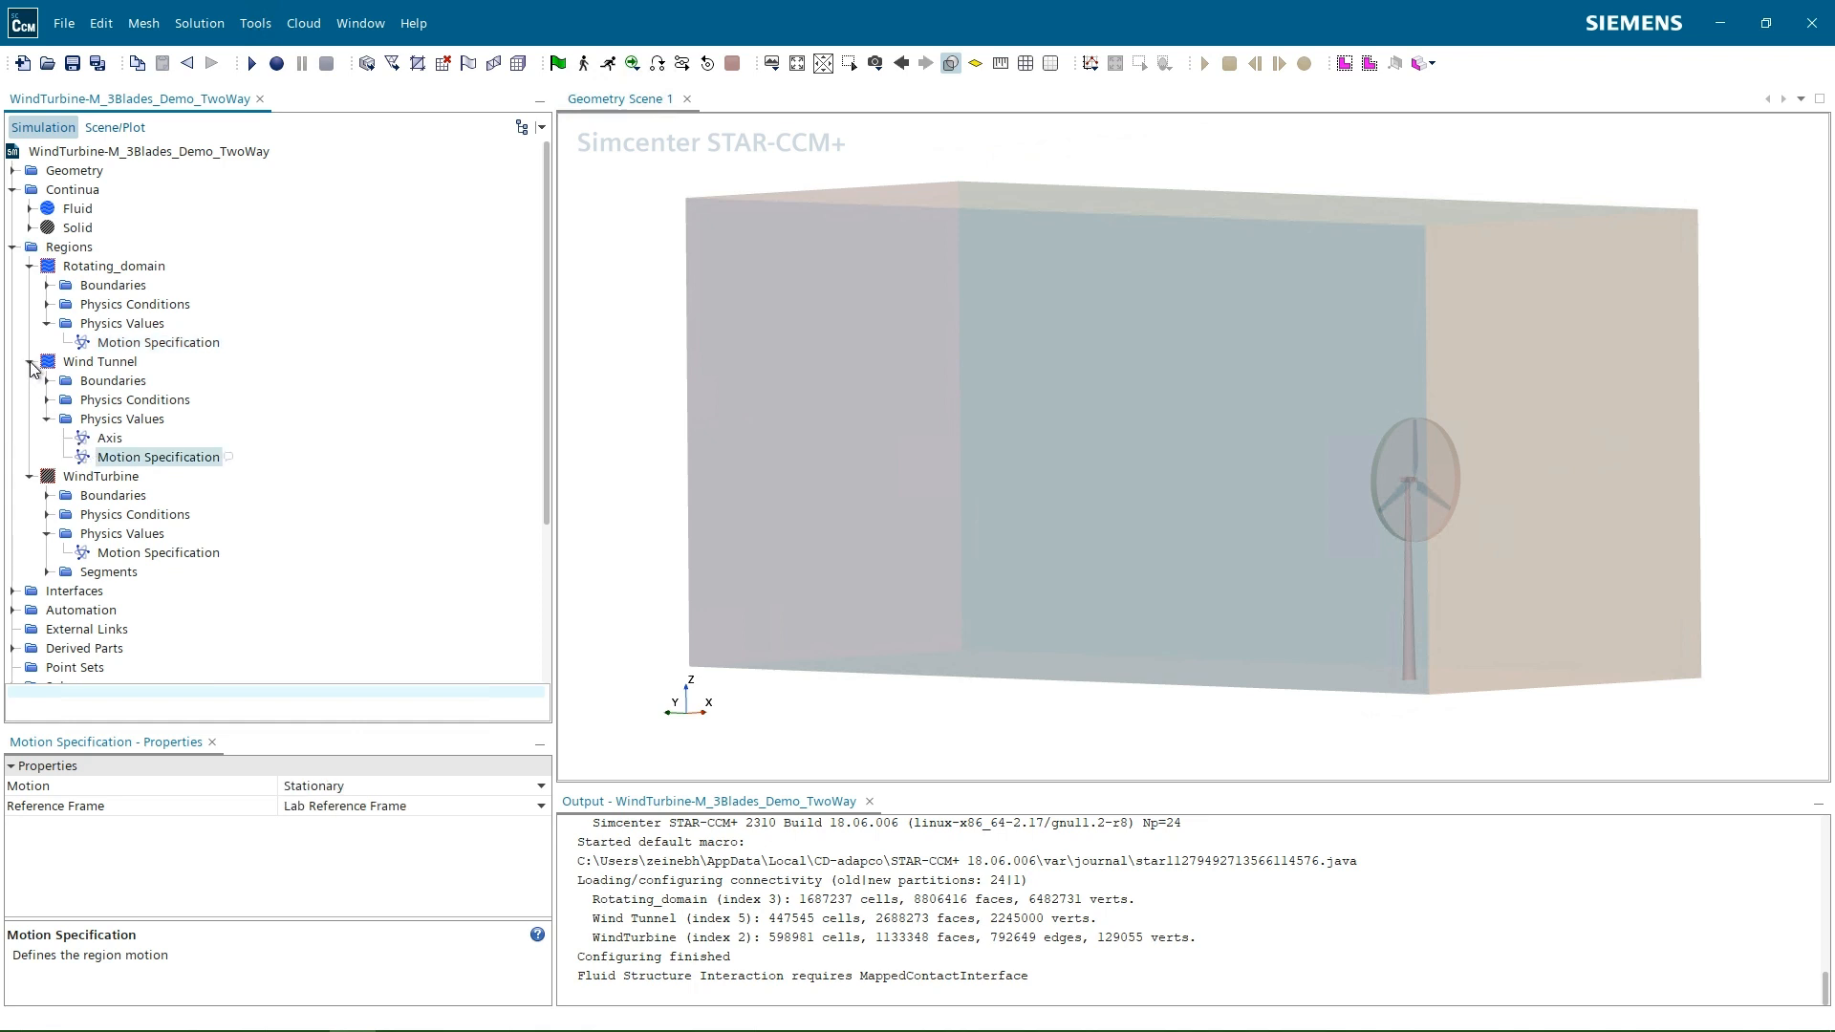
pyautogui.click(30, 361)
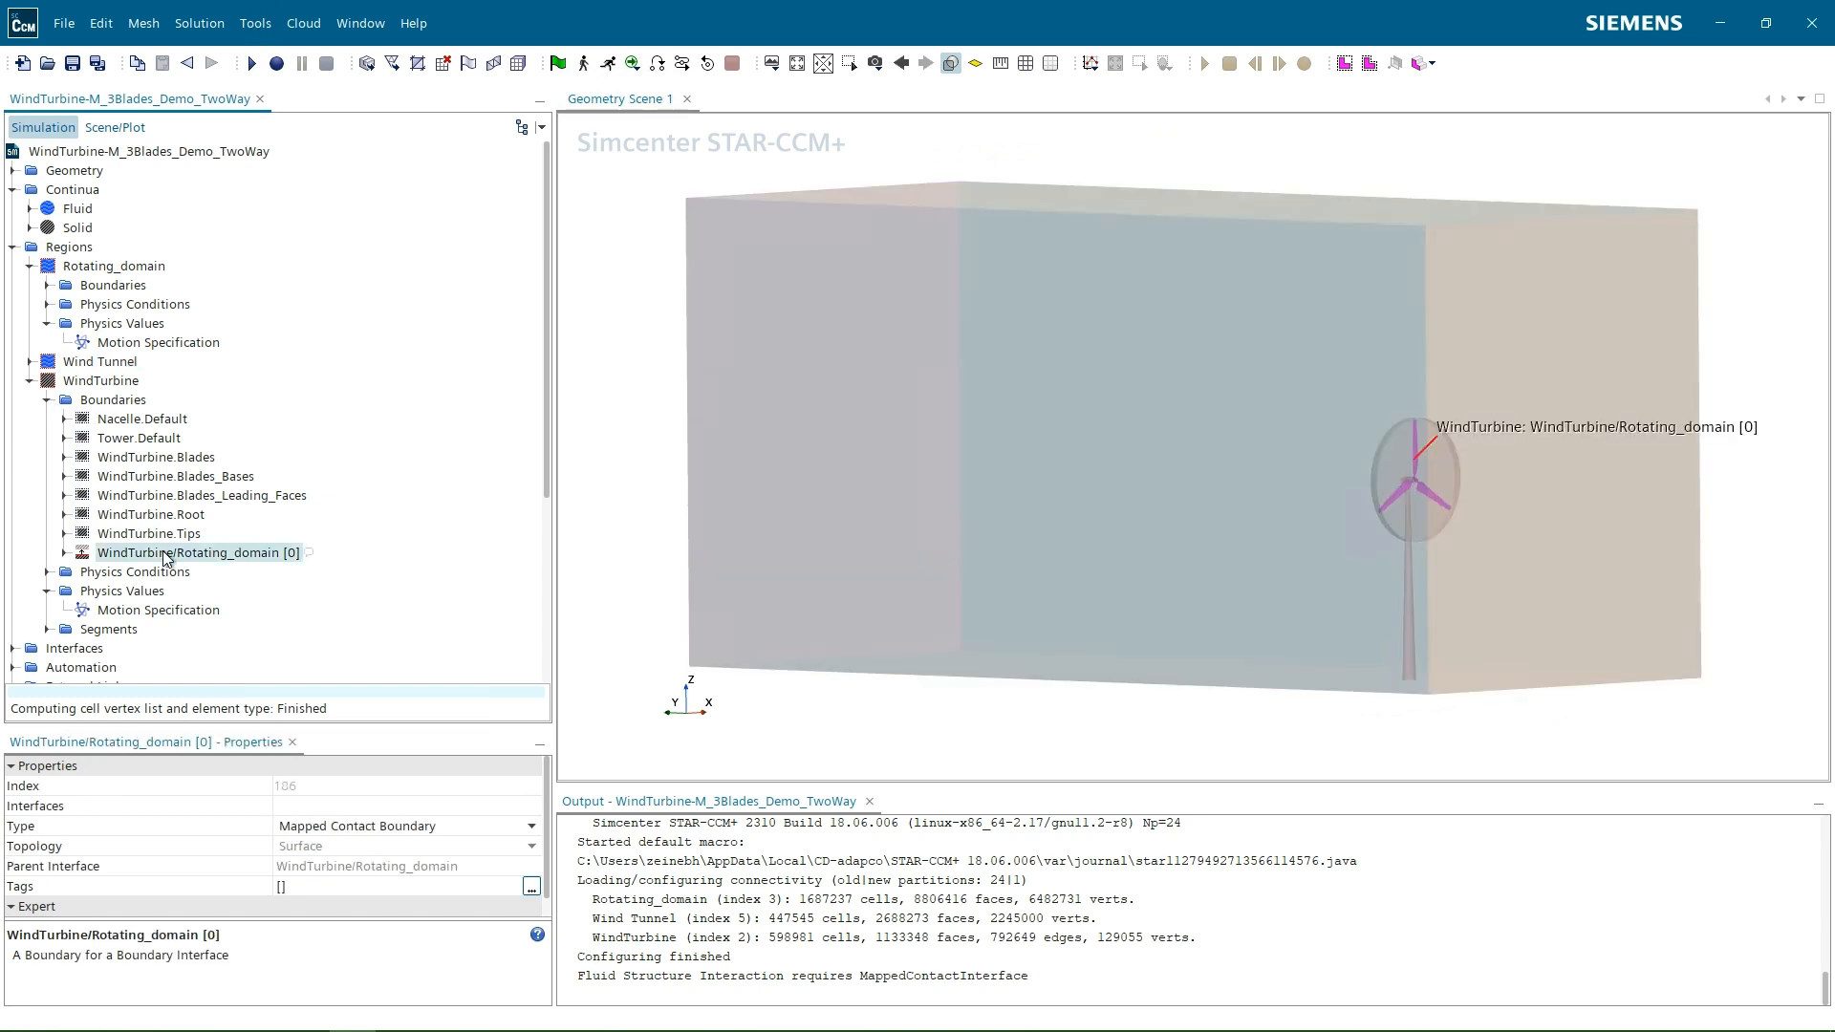
# Inspect the turbine-side interface's FSI fluid-load ramping and Mapped Traction settings.
pyautogui.click(67, 572)
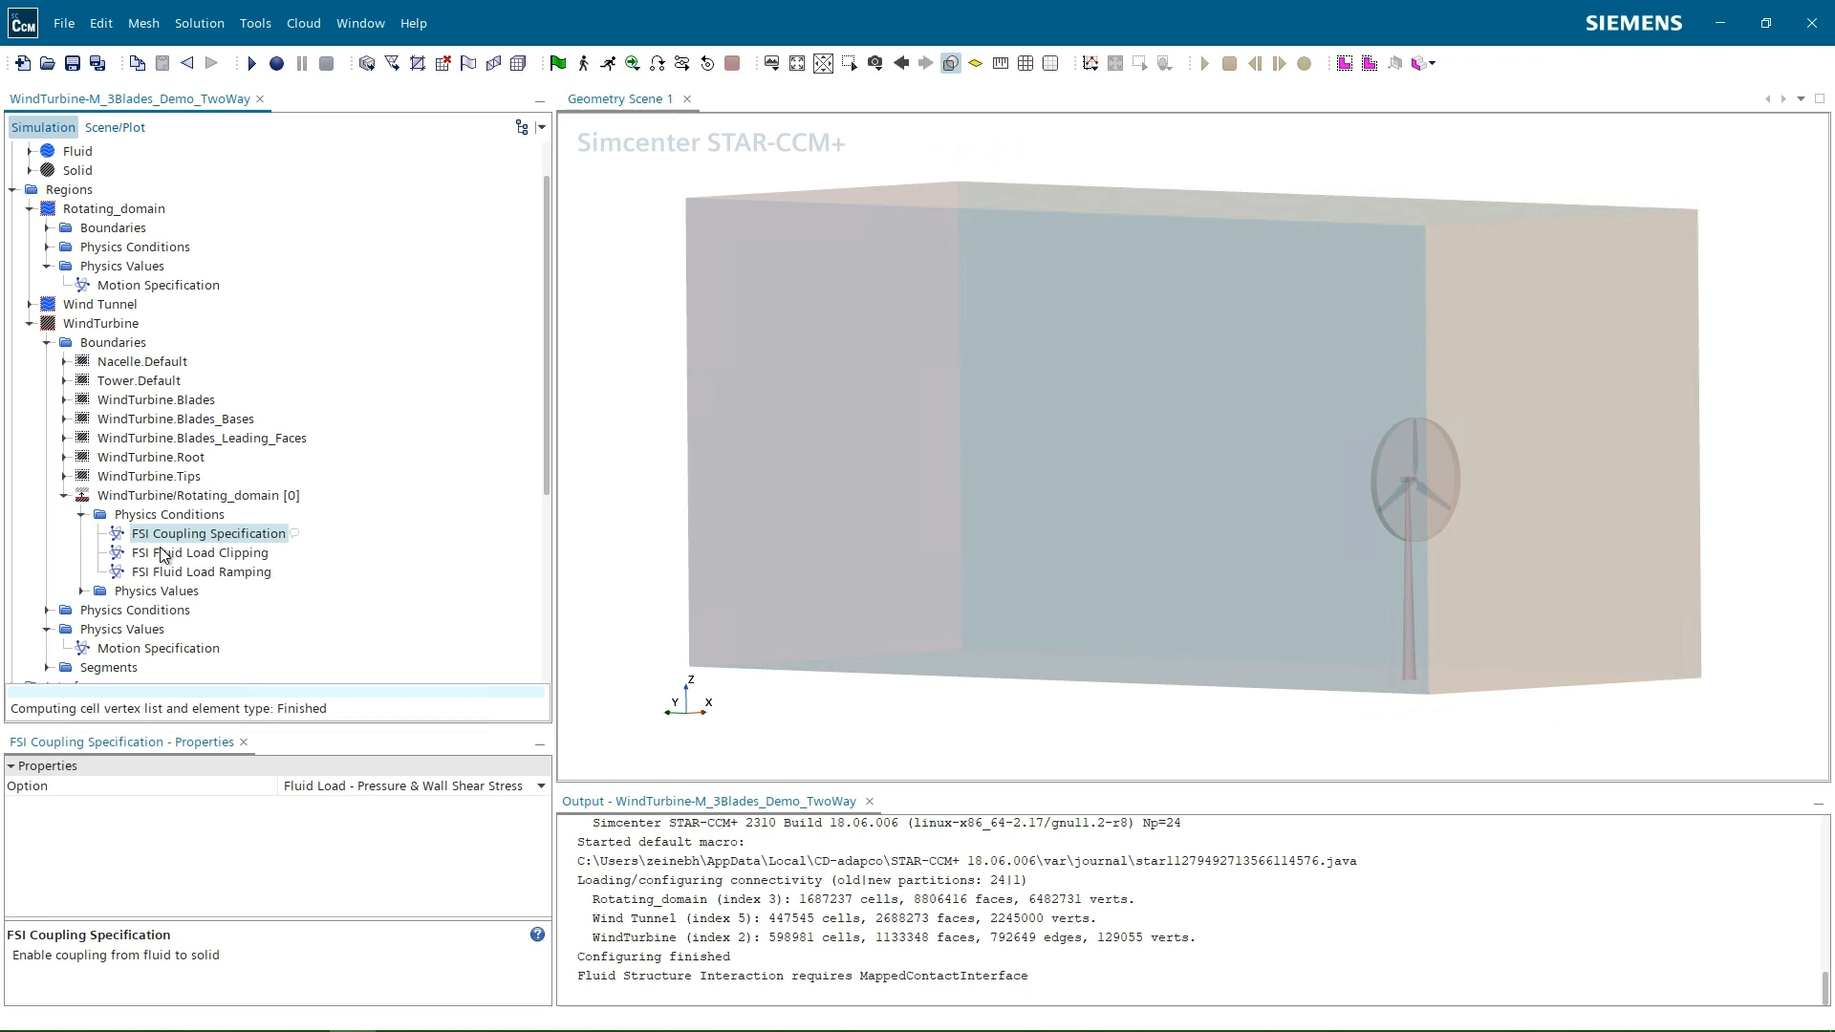
pyautogui.click(200, 571)
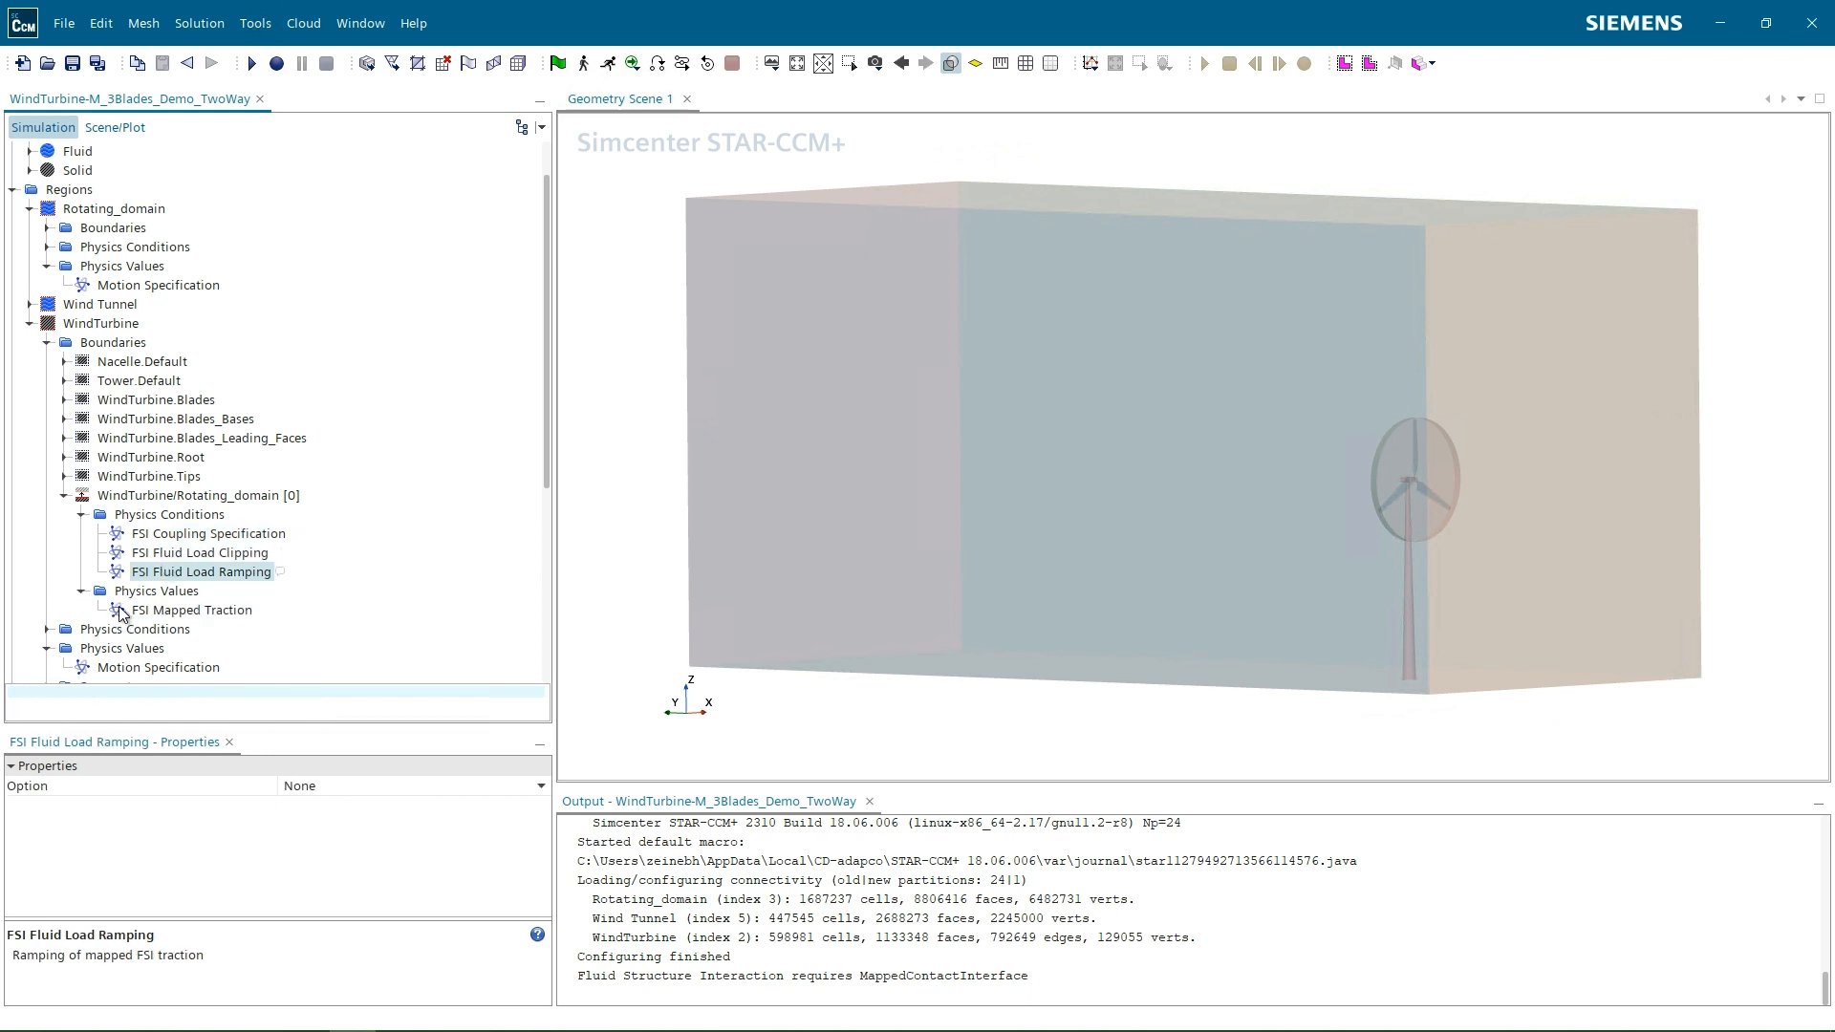
pyautogui.click(198, 495)
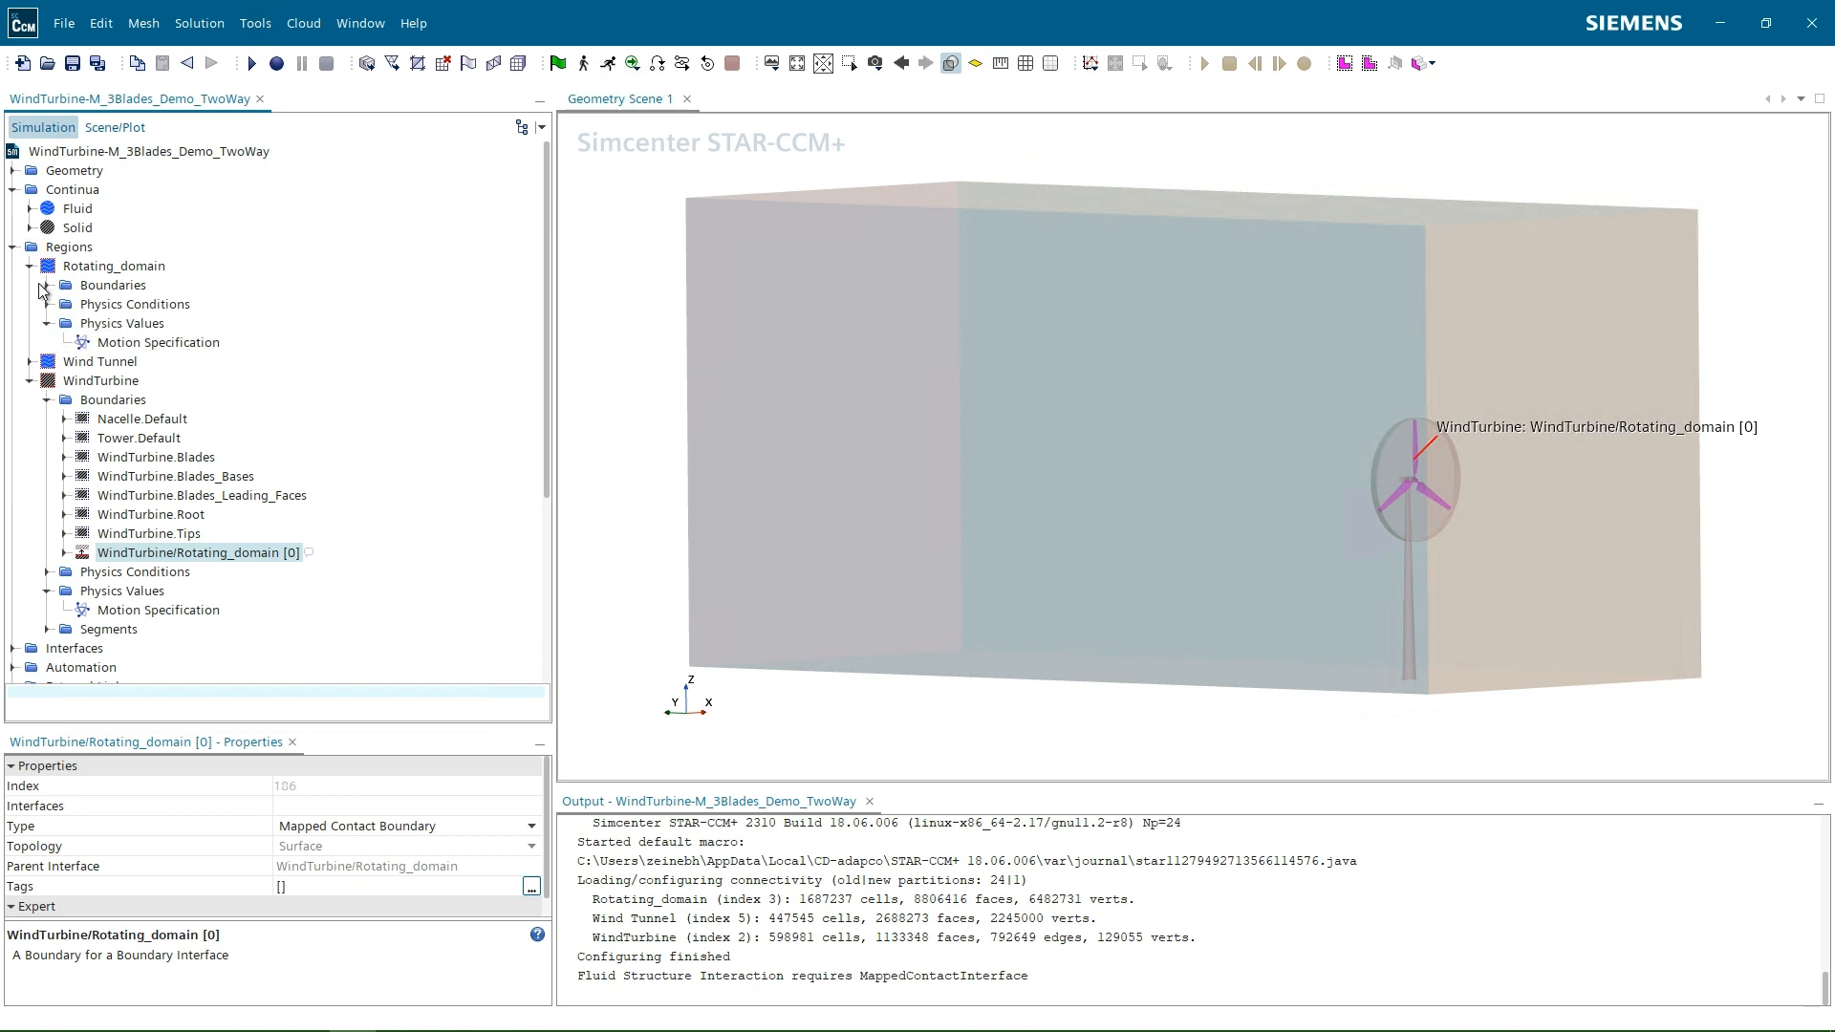
# Inspect the fluid-side interface's Morpher displacement and tangential velocity specifications.
pyautogui.click(40, 285)
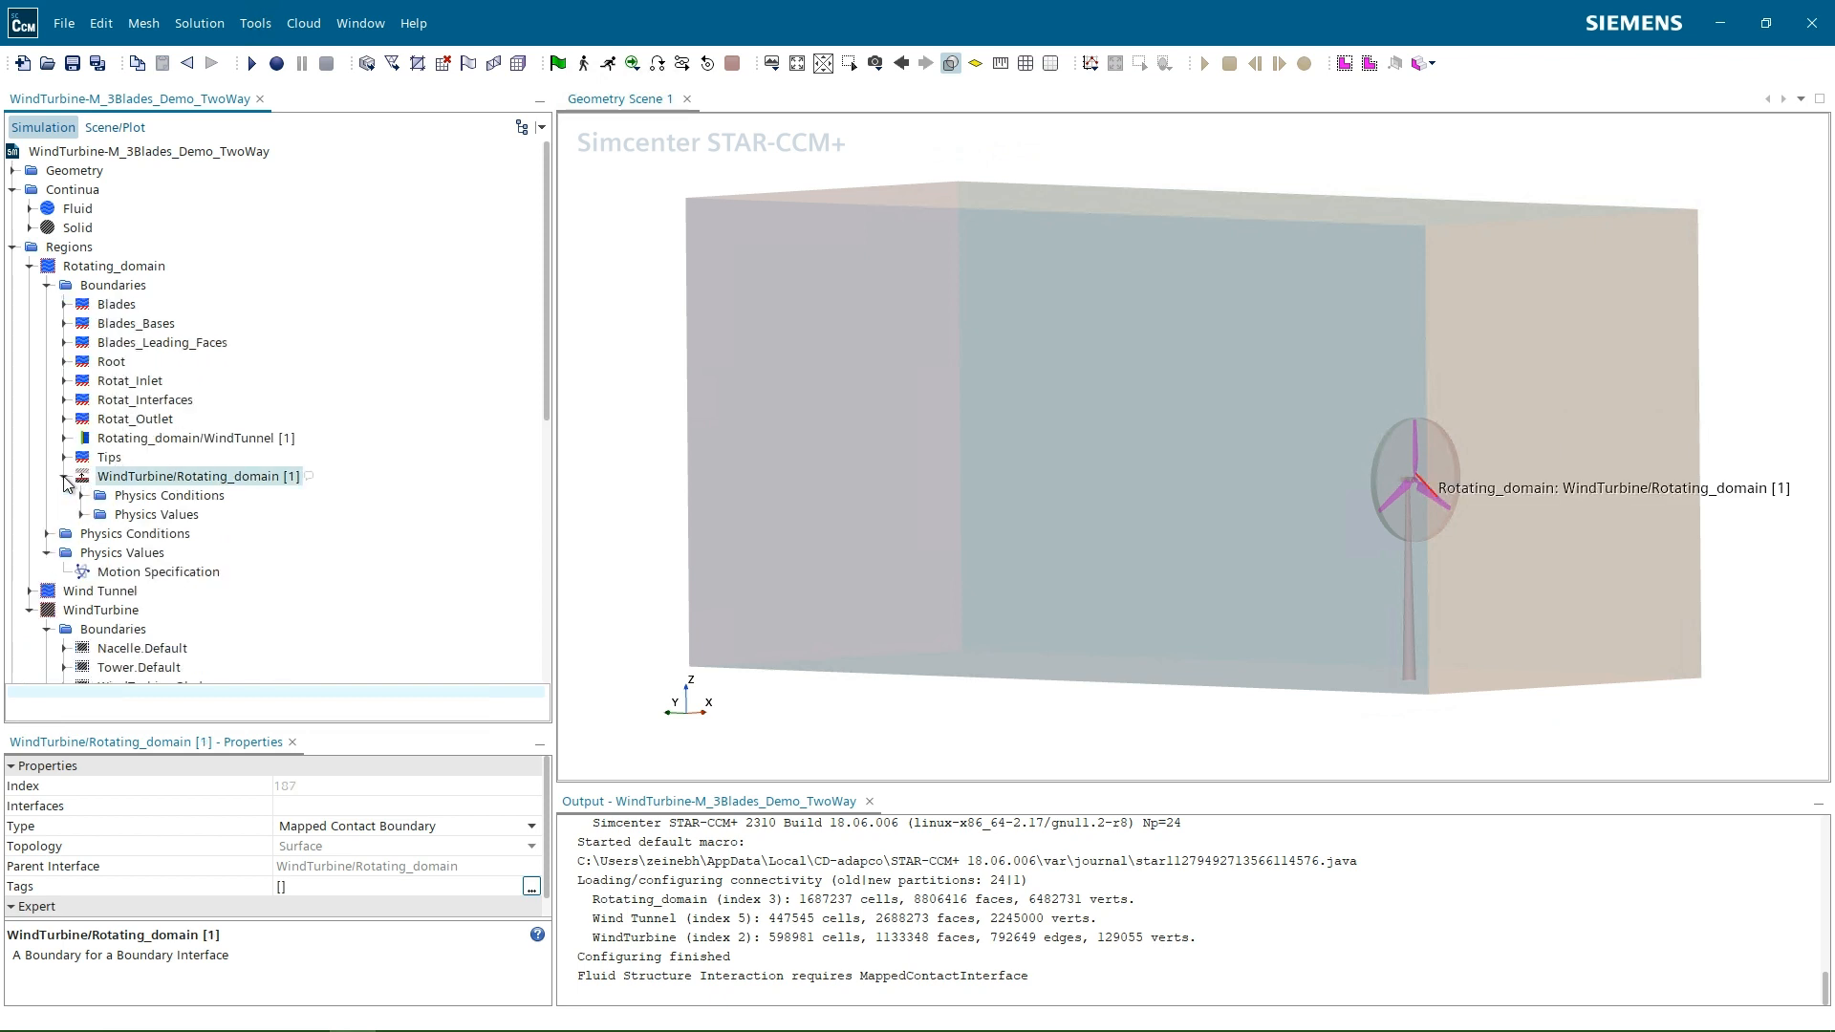
pyautogui.click(67, 495)
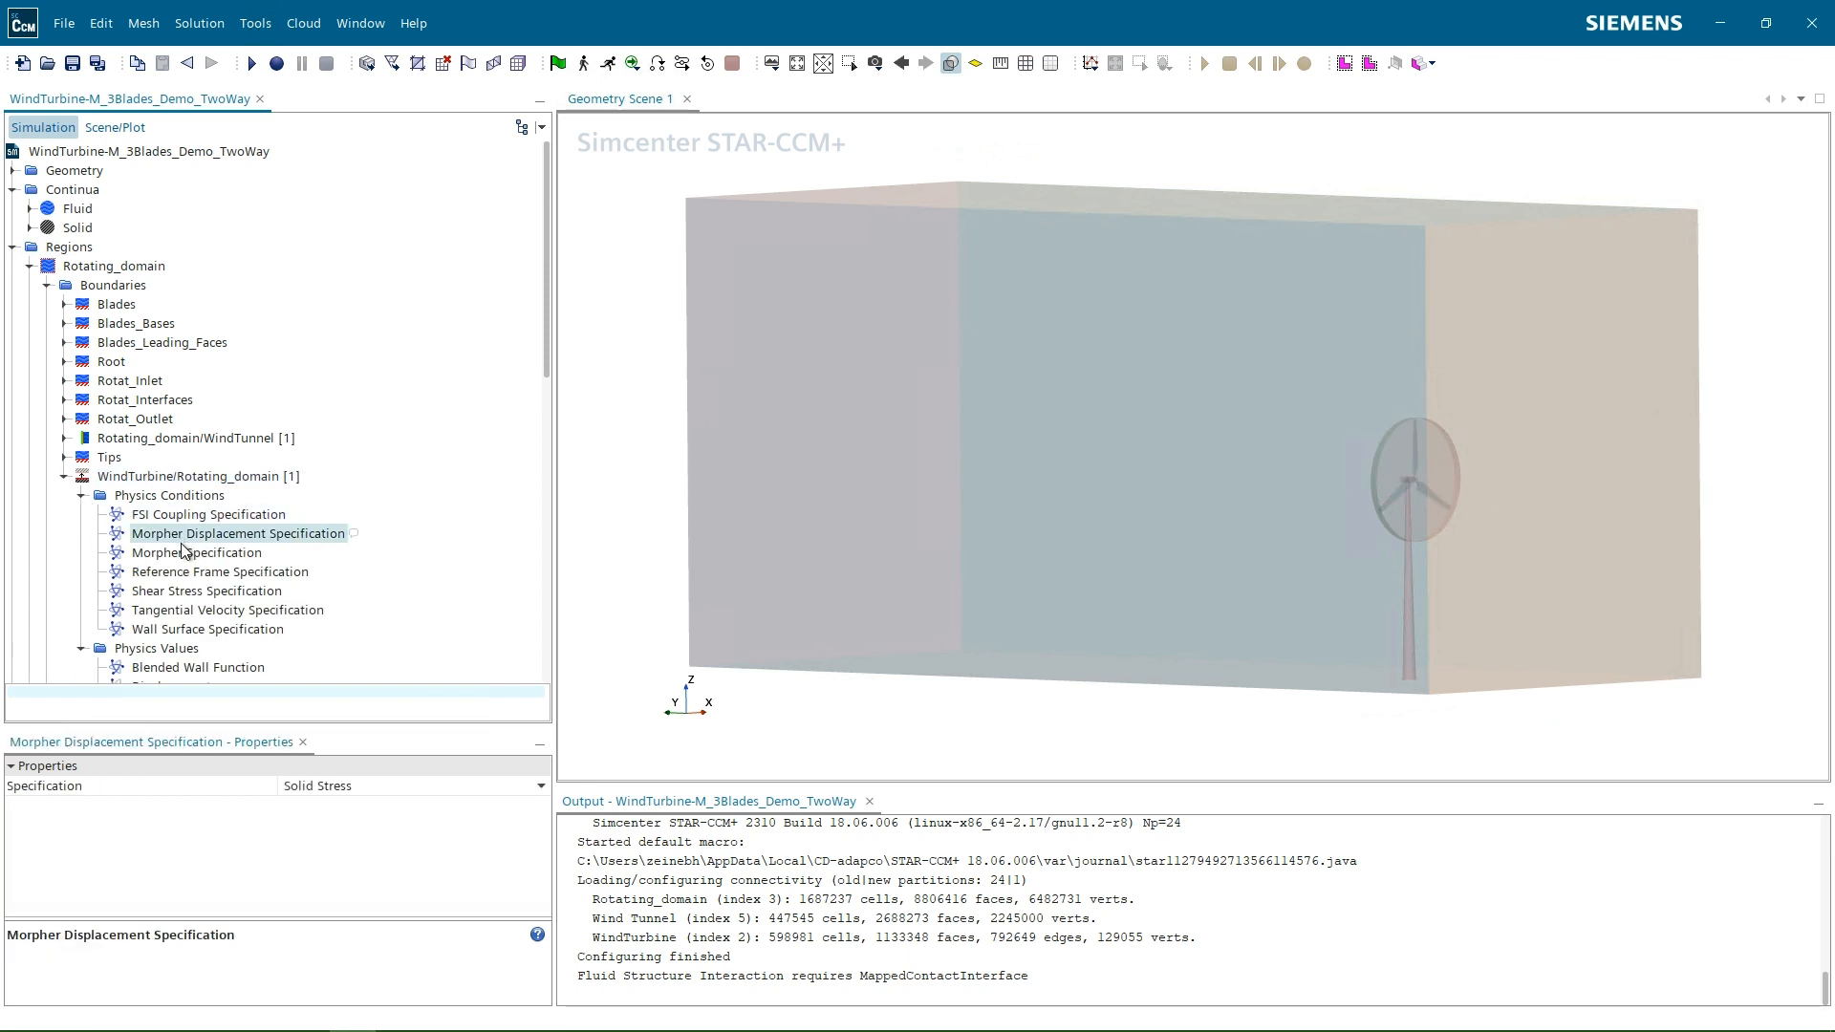
pyautogui.click(197, 550)
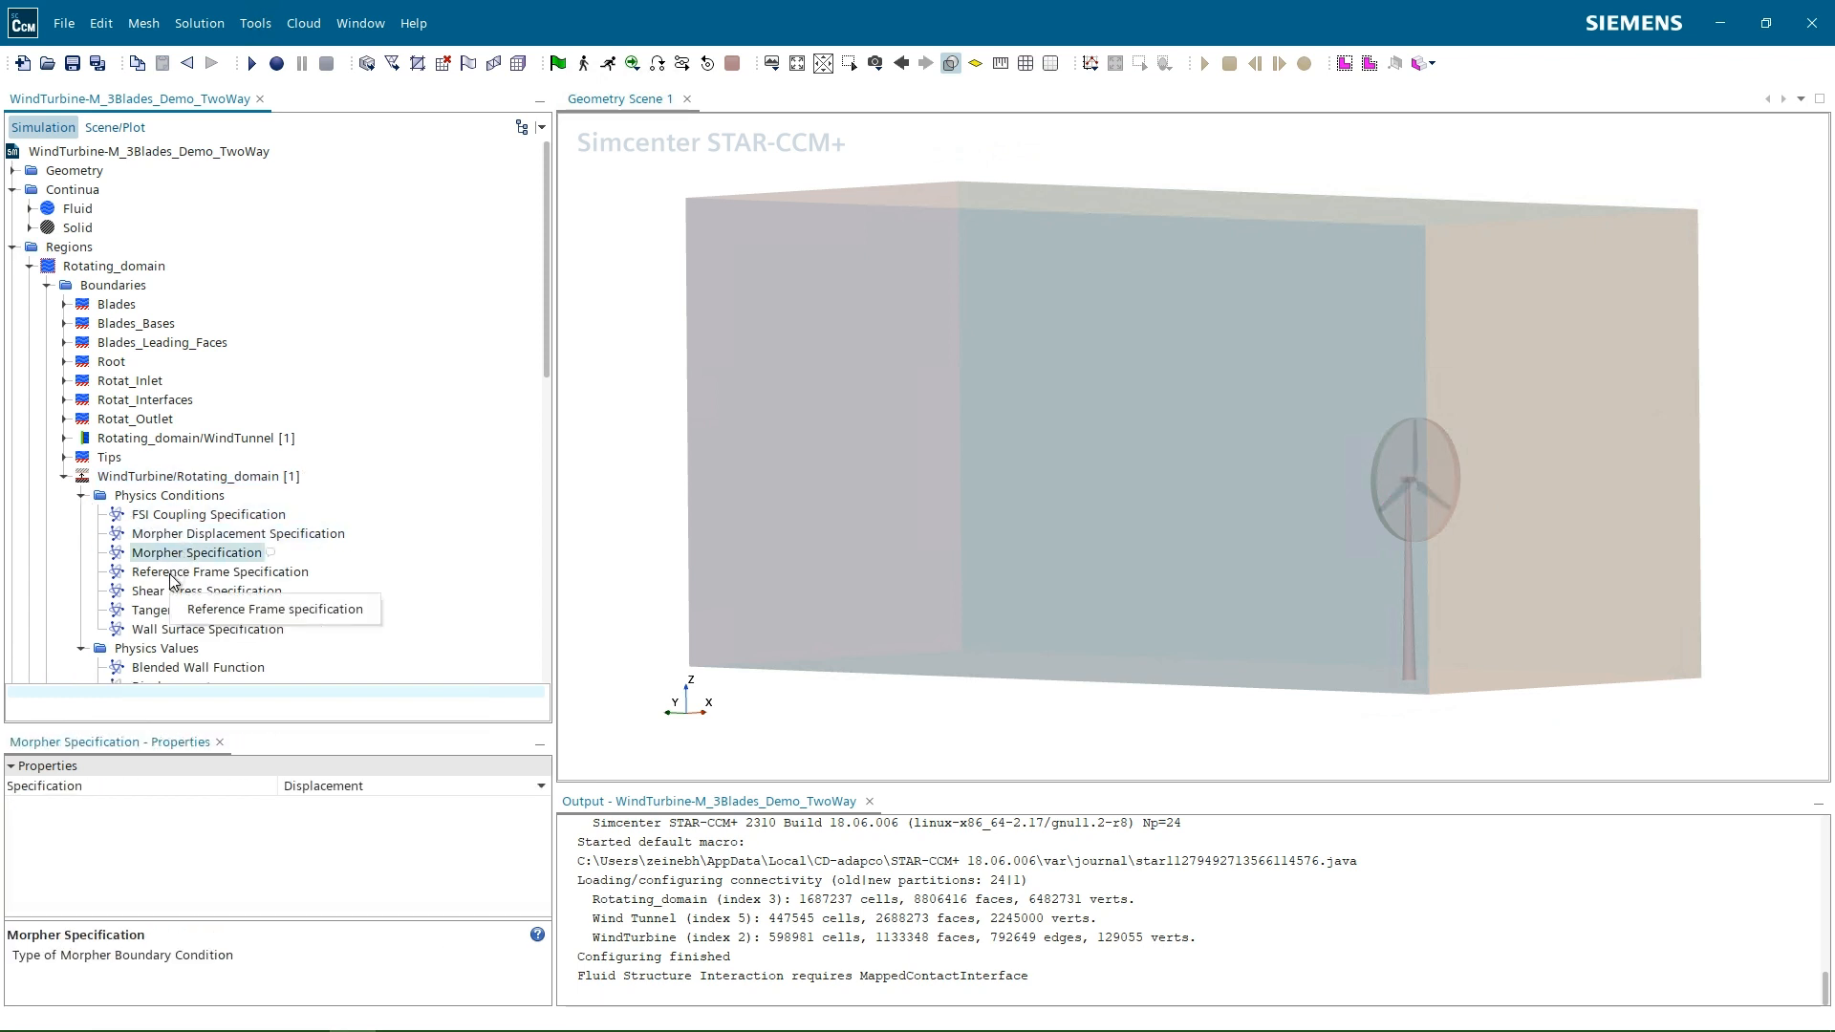
pyautogui.click(227, 552)
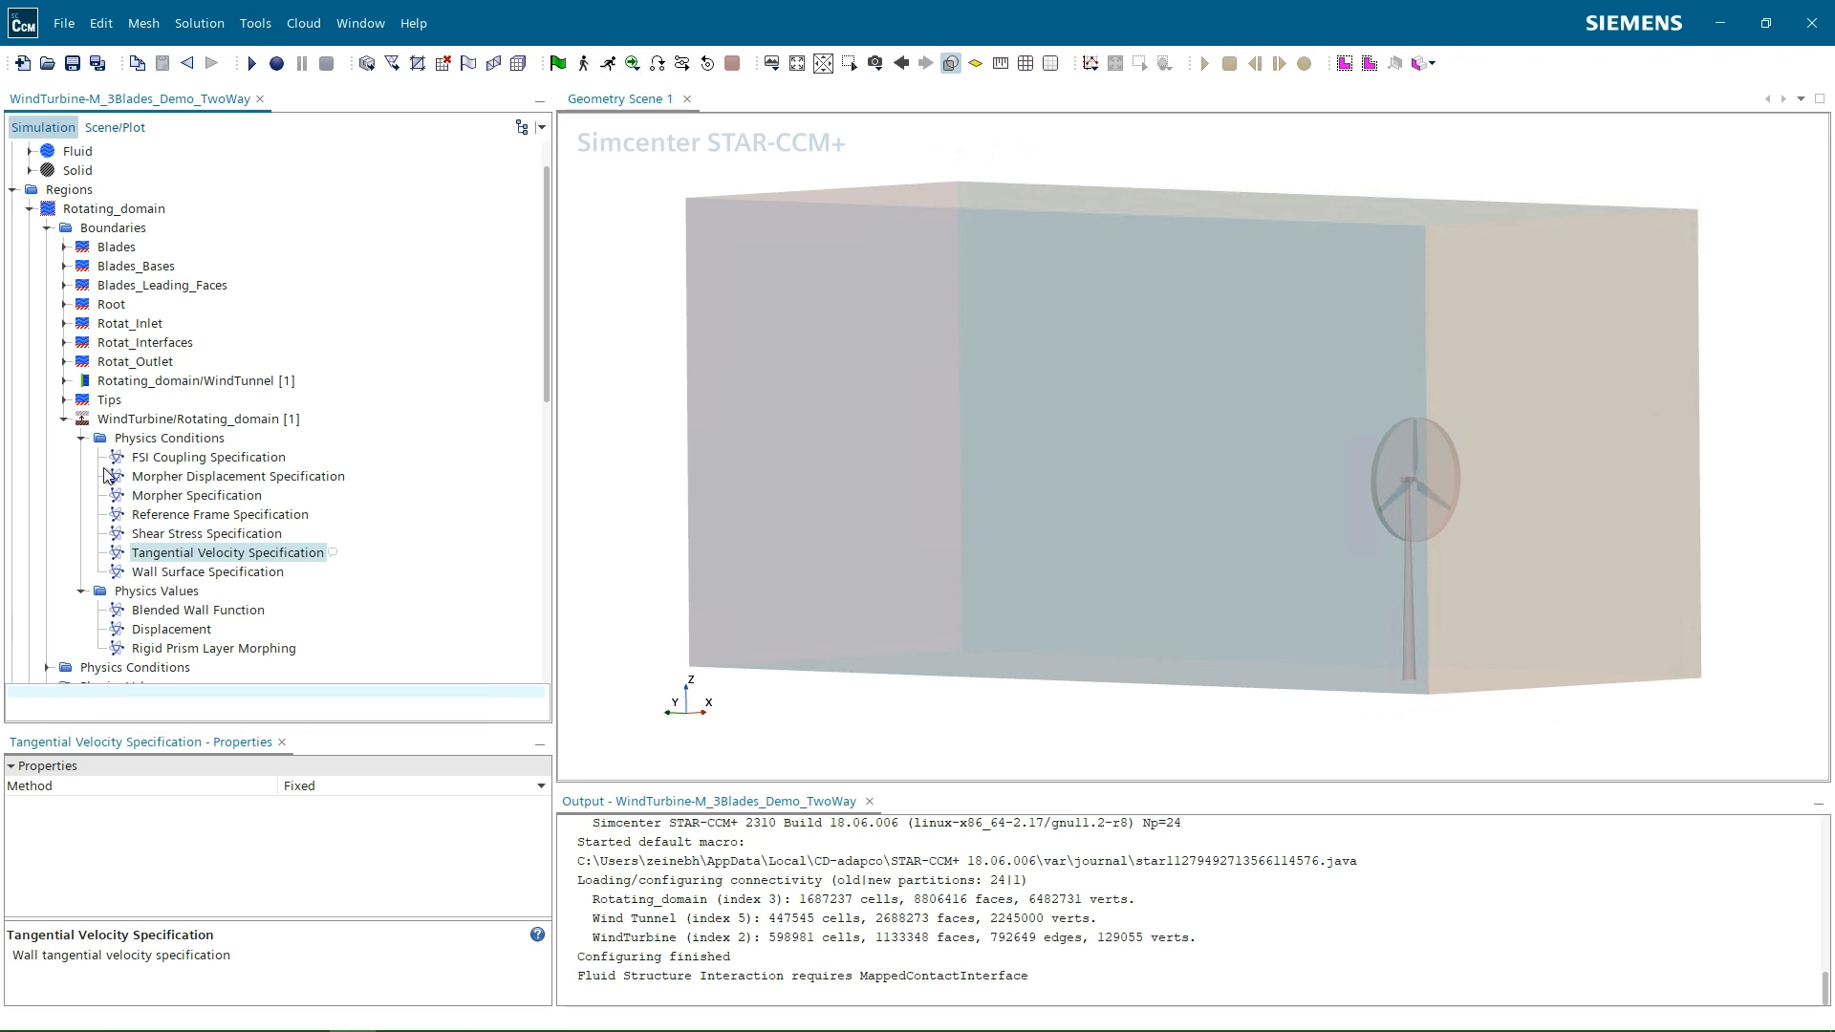
pyautogui.moveTo(73, 430)
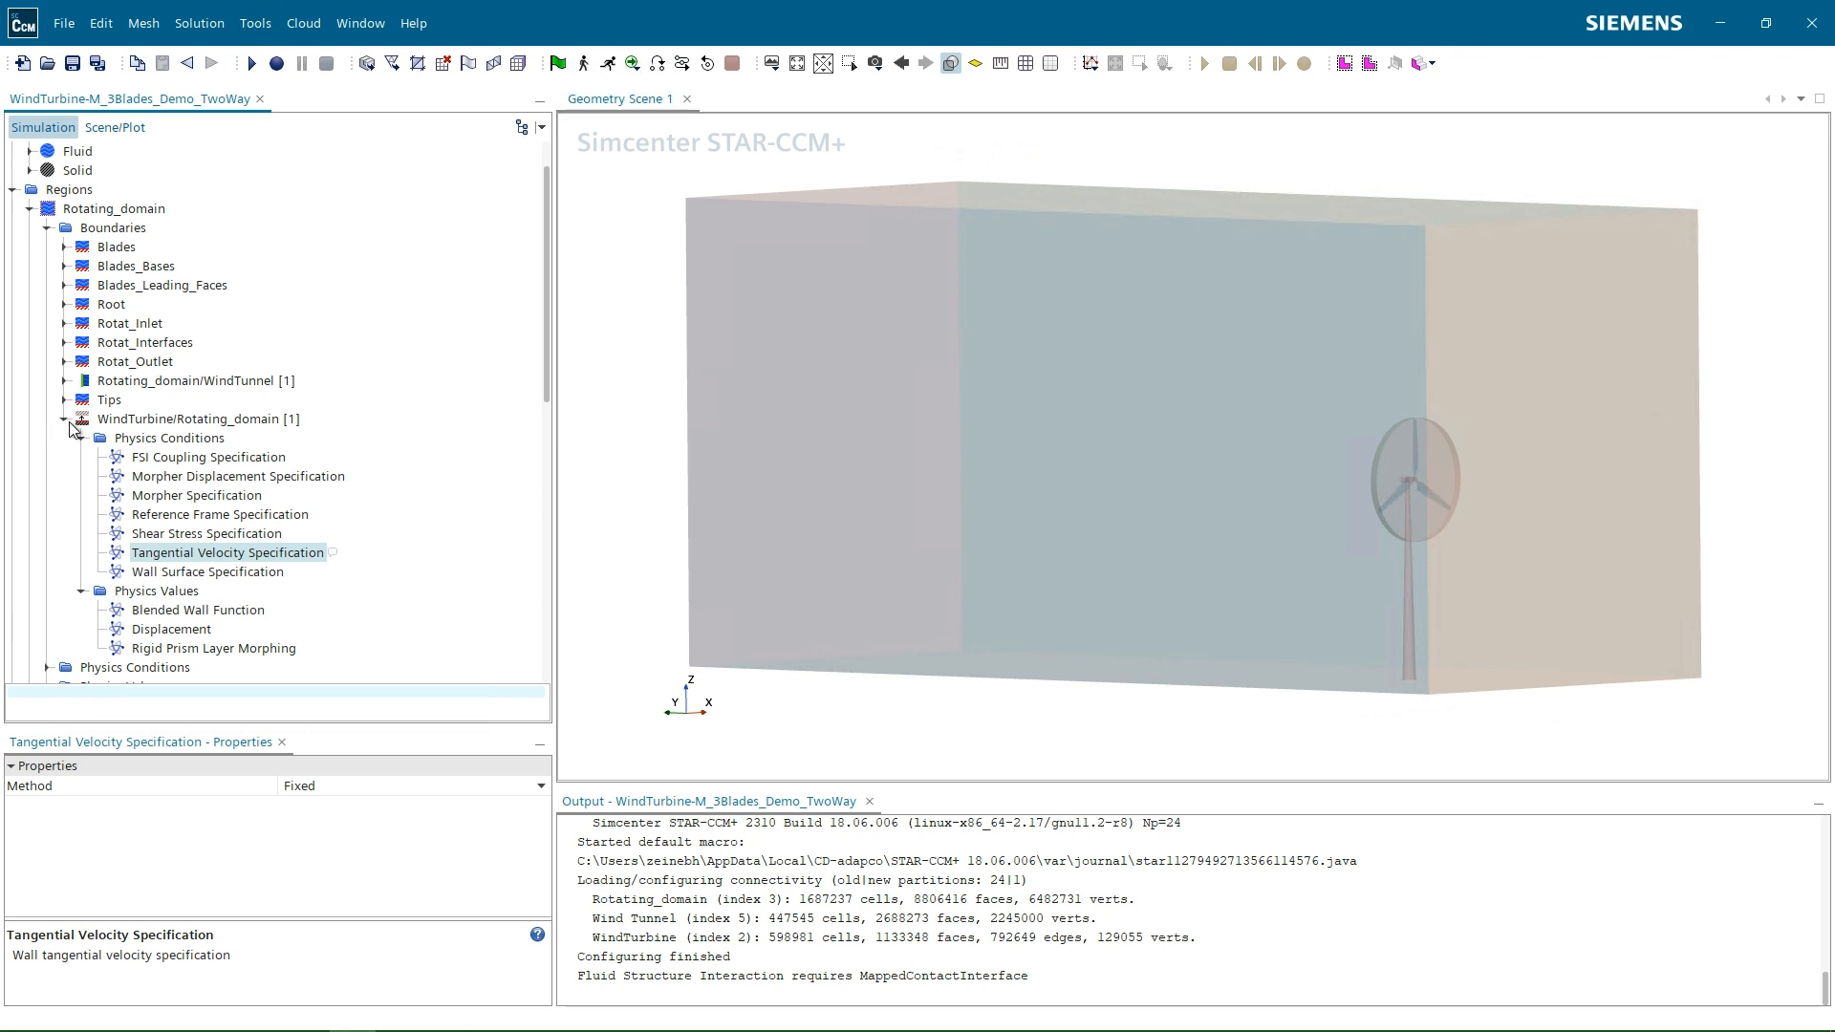
pyautogui.click(199, 419)
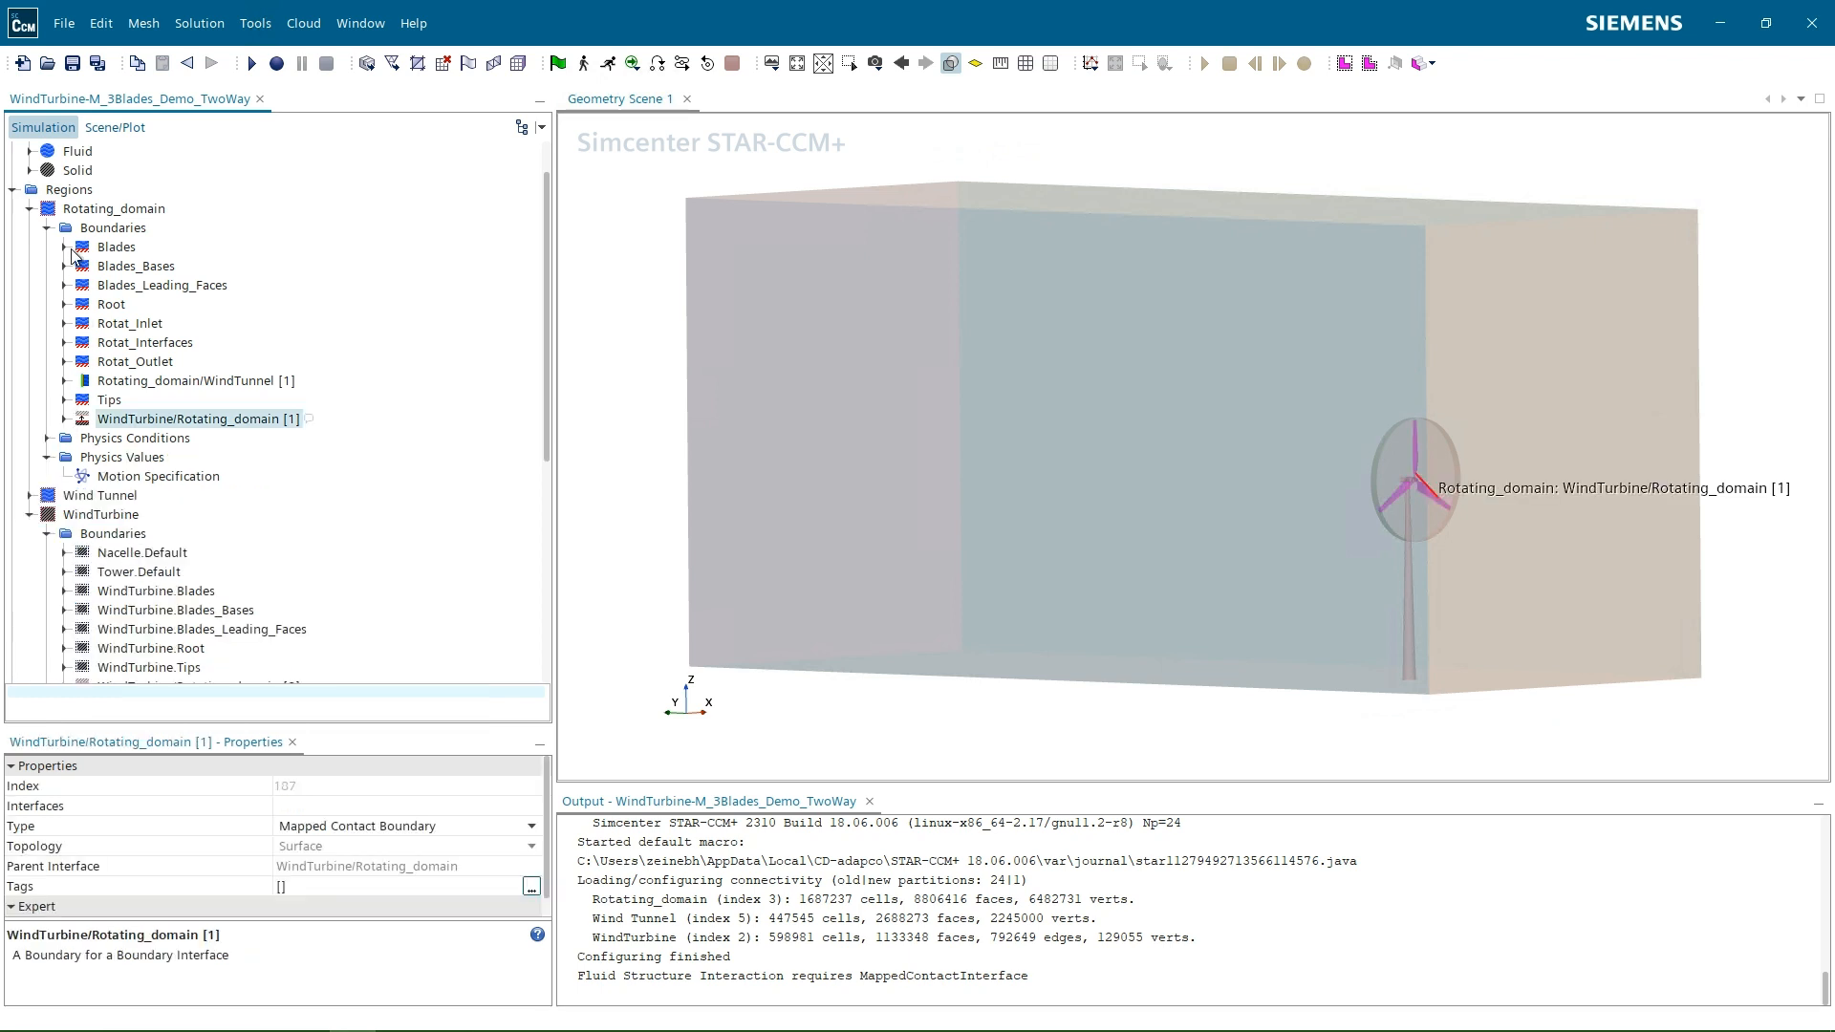
pyautogui.click(136, 265)
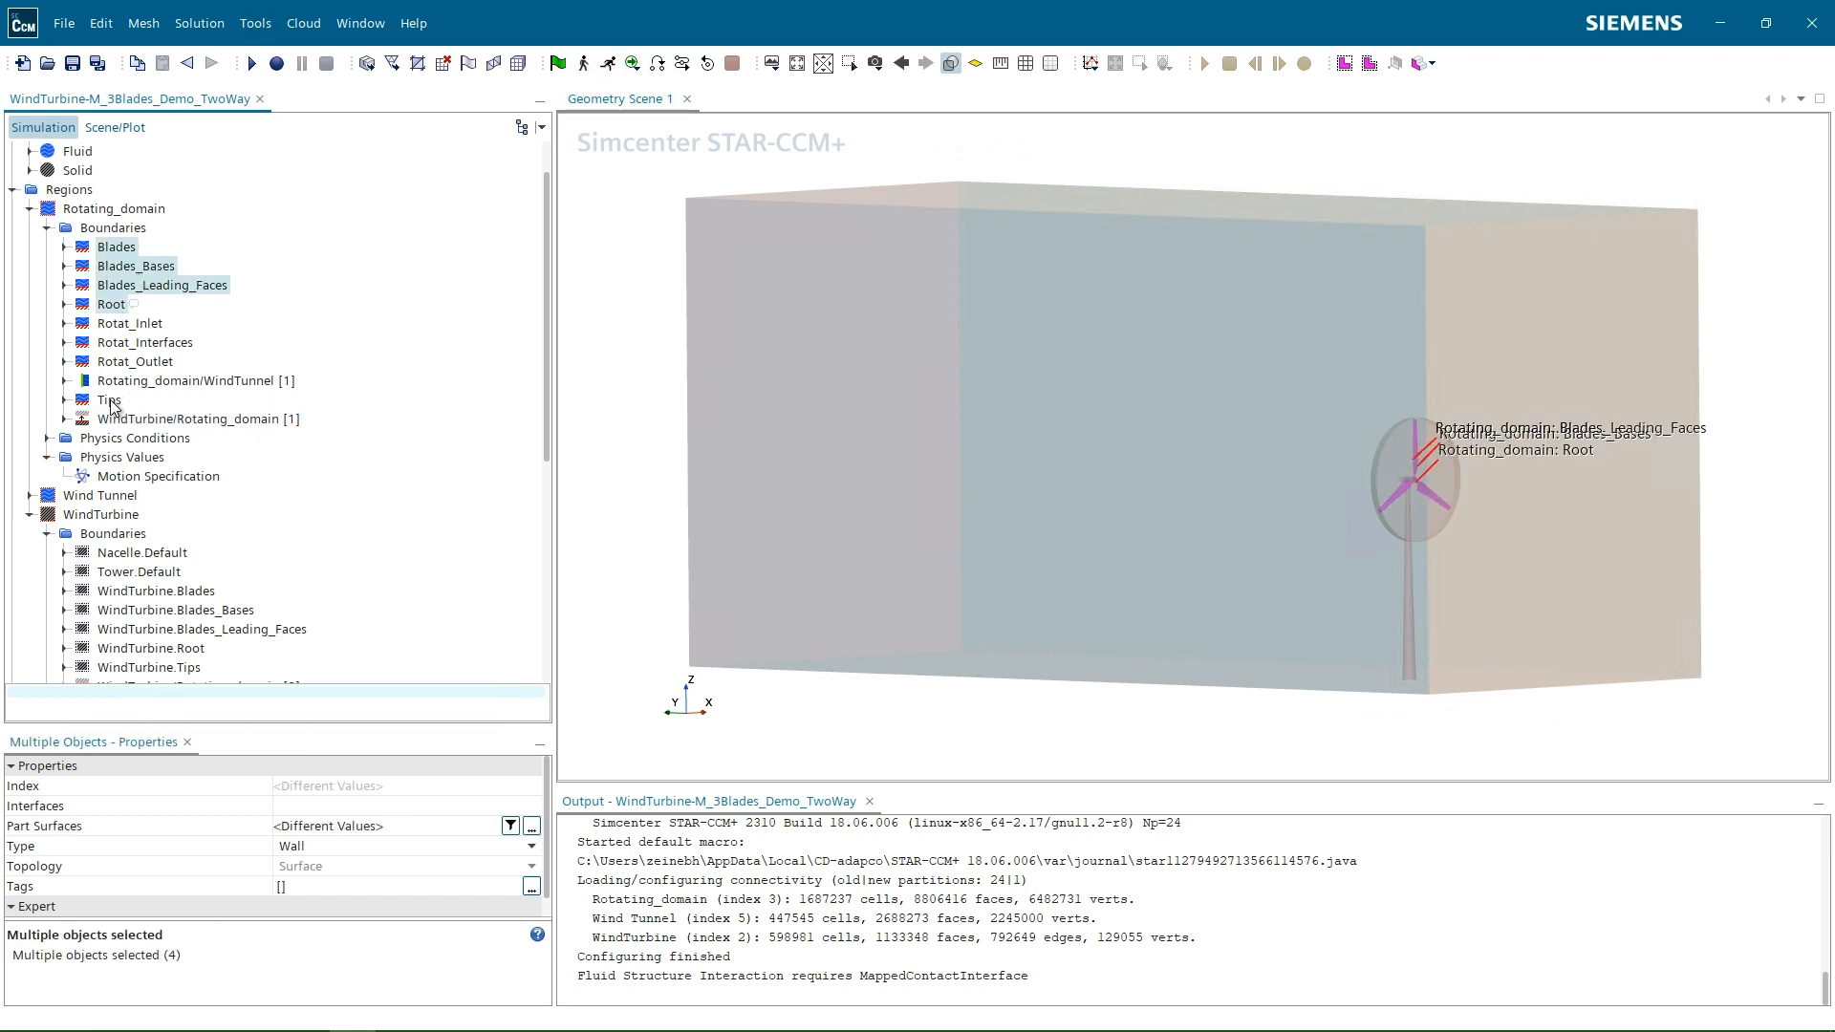
pyautogui.moveTo(105, 402)
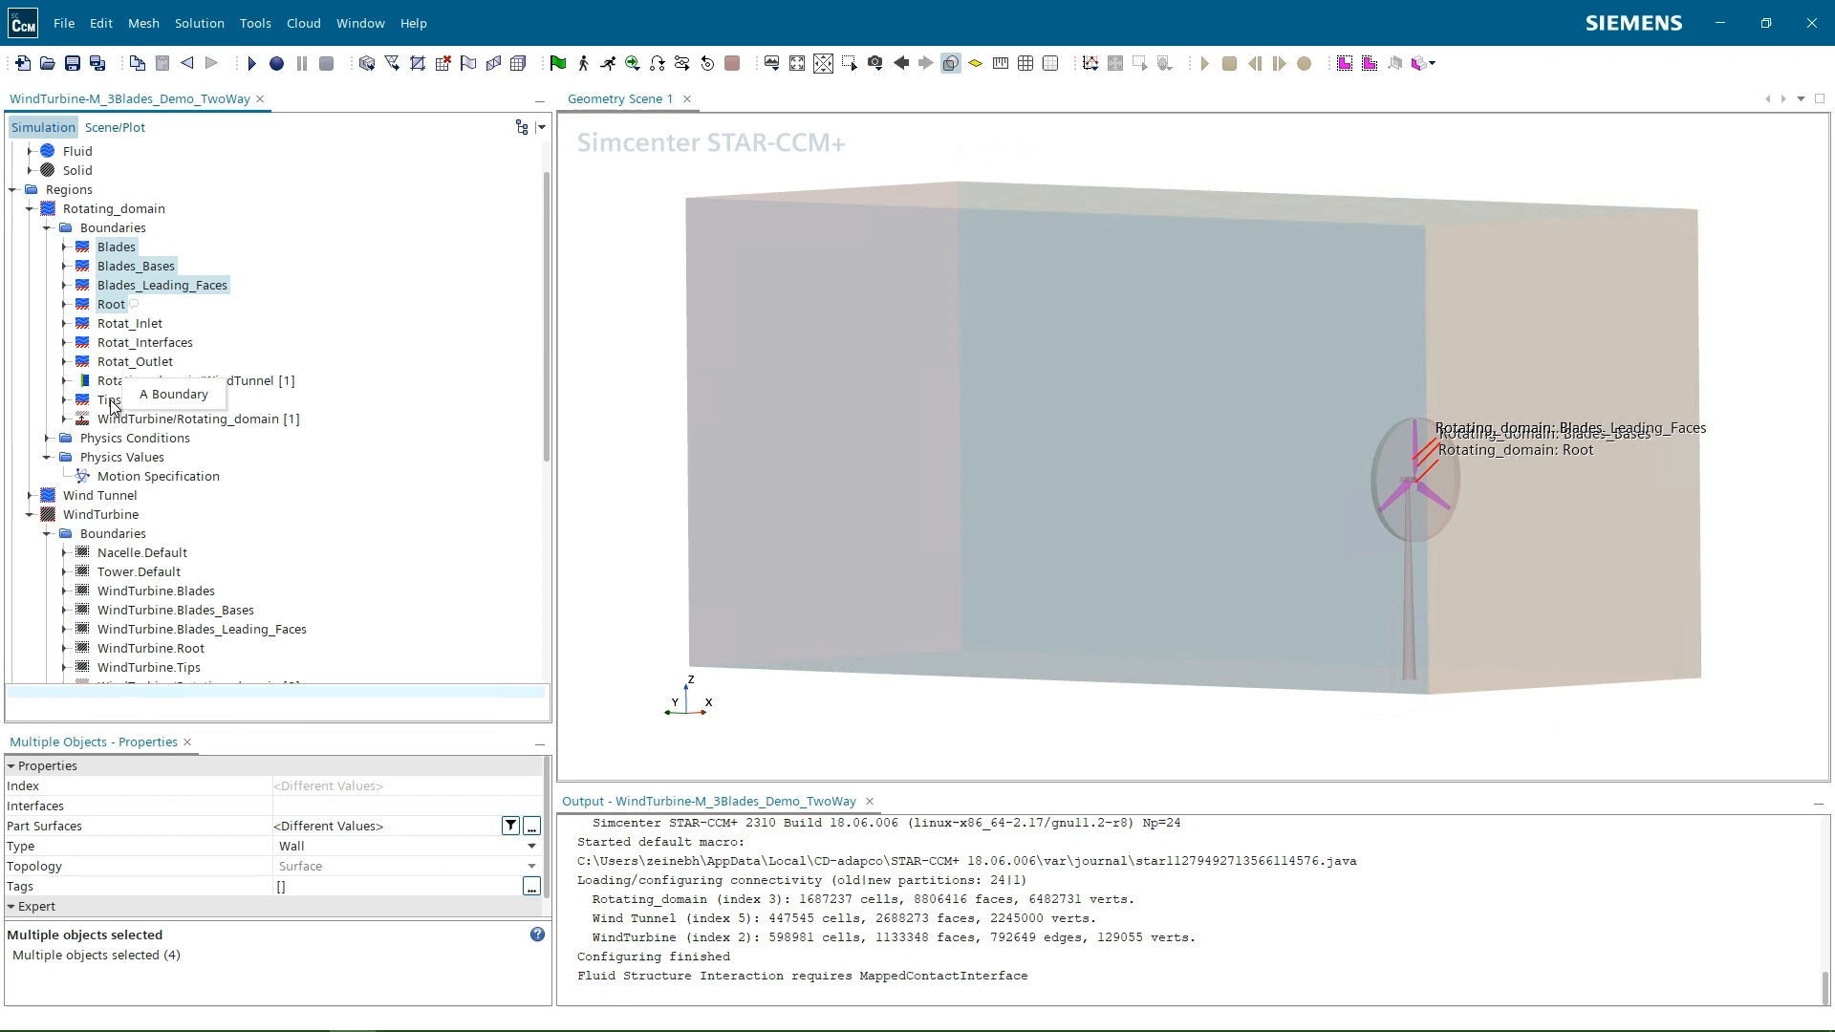
pyautogui.moveTo(197, 372)
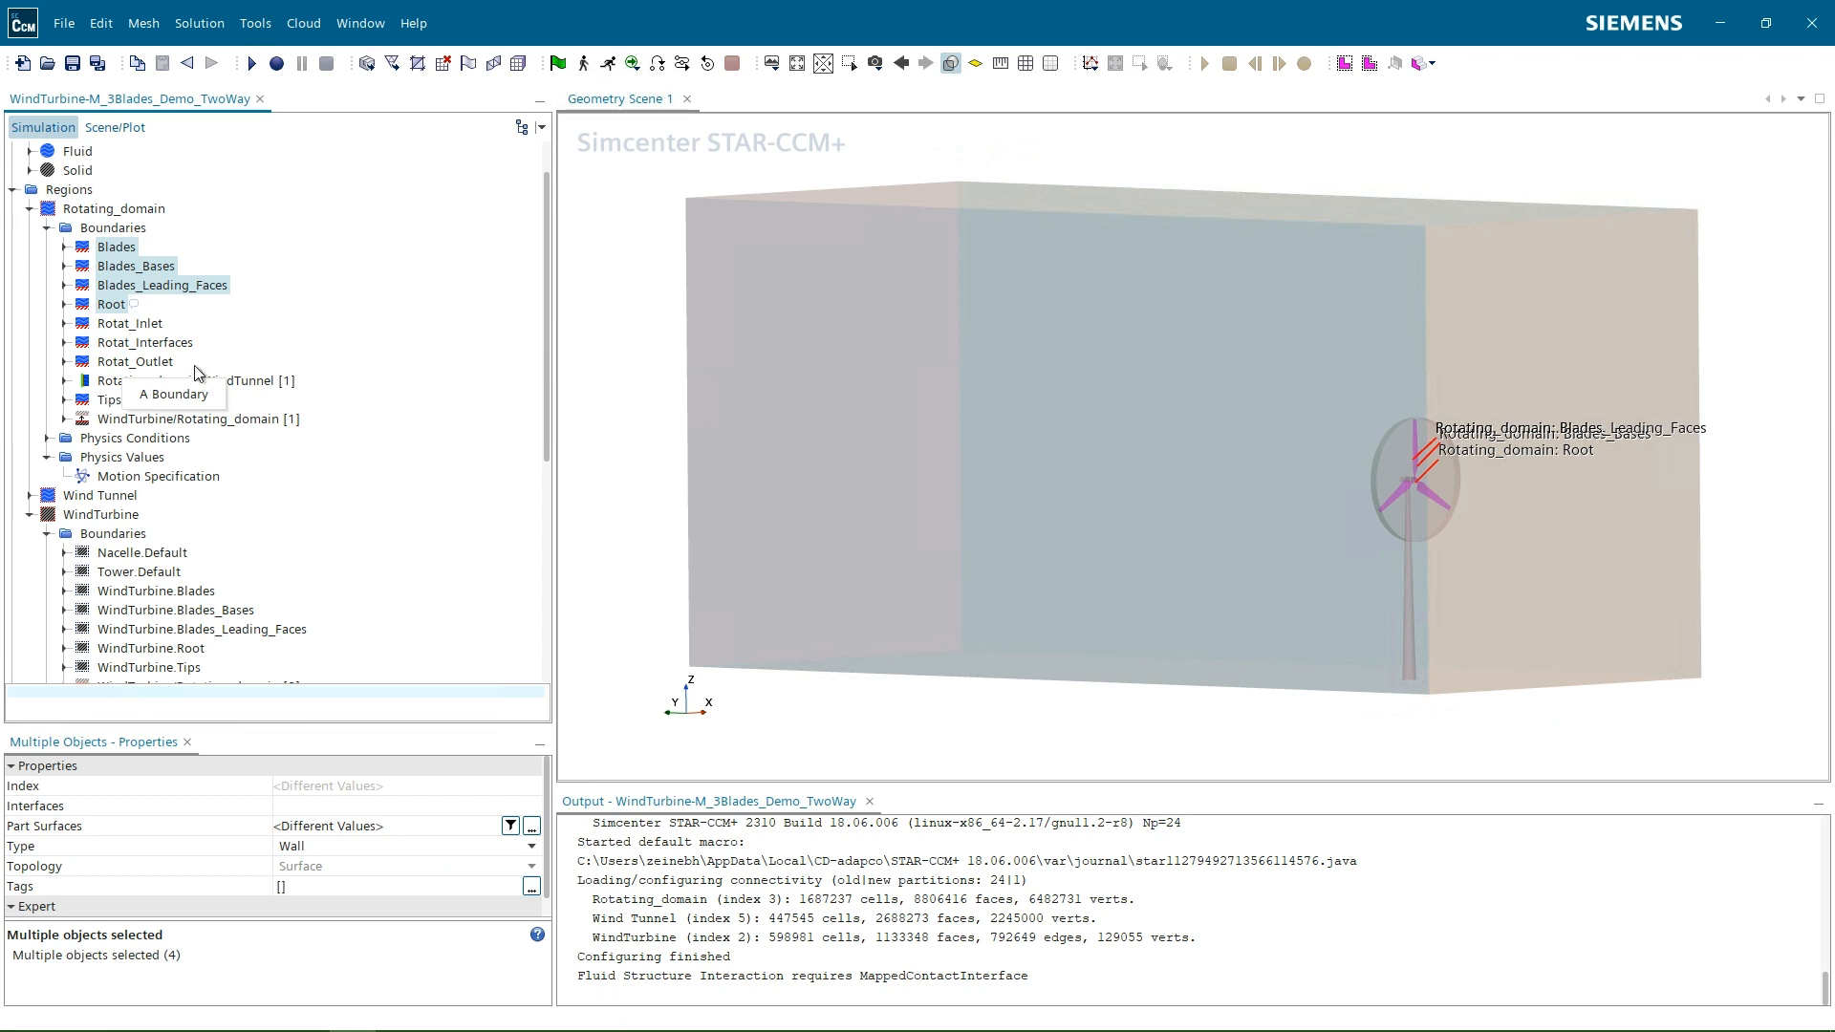
pyautogui.click(111, 399)
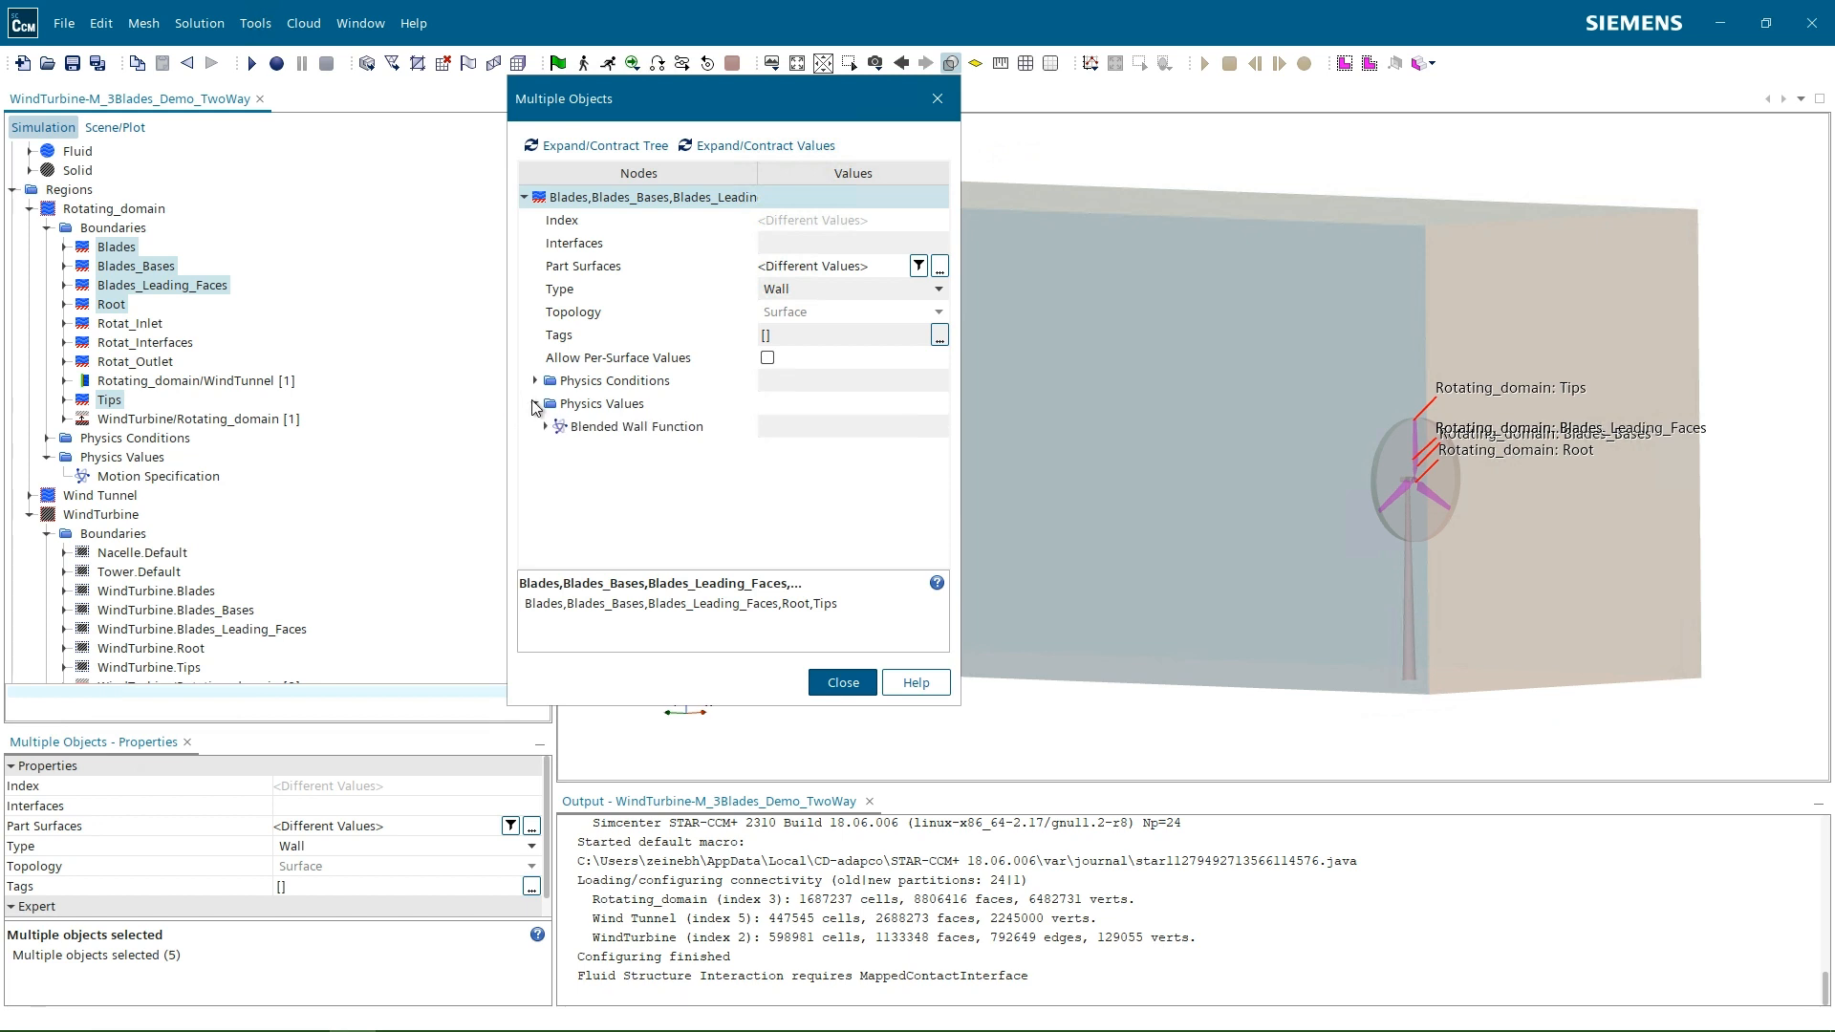
pyautogui.click(535, 381)
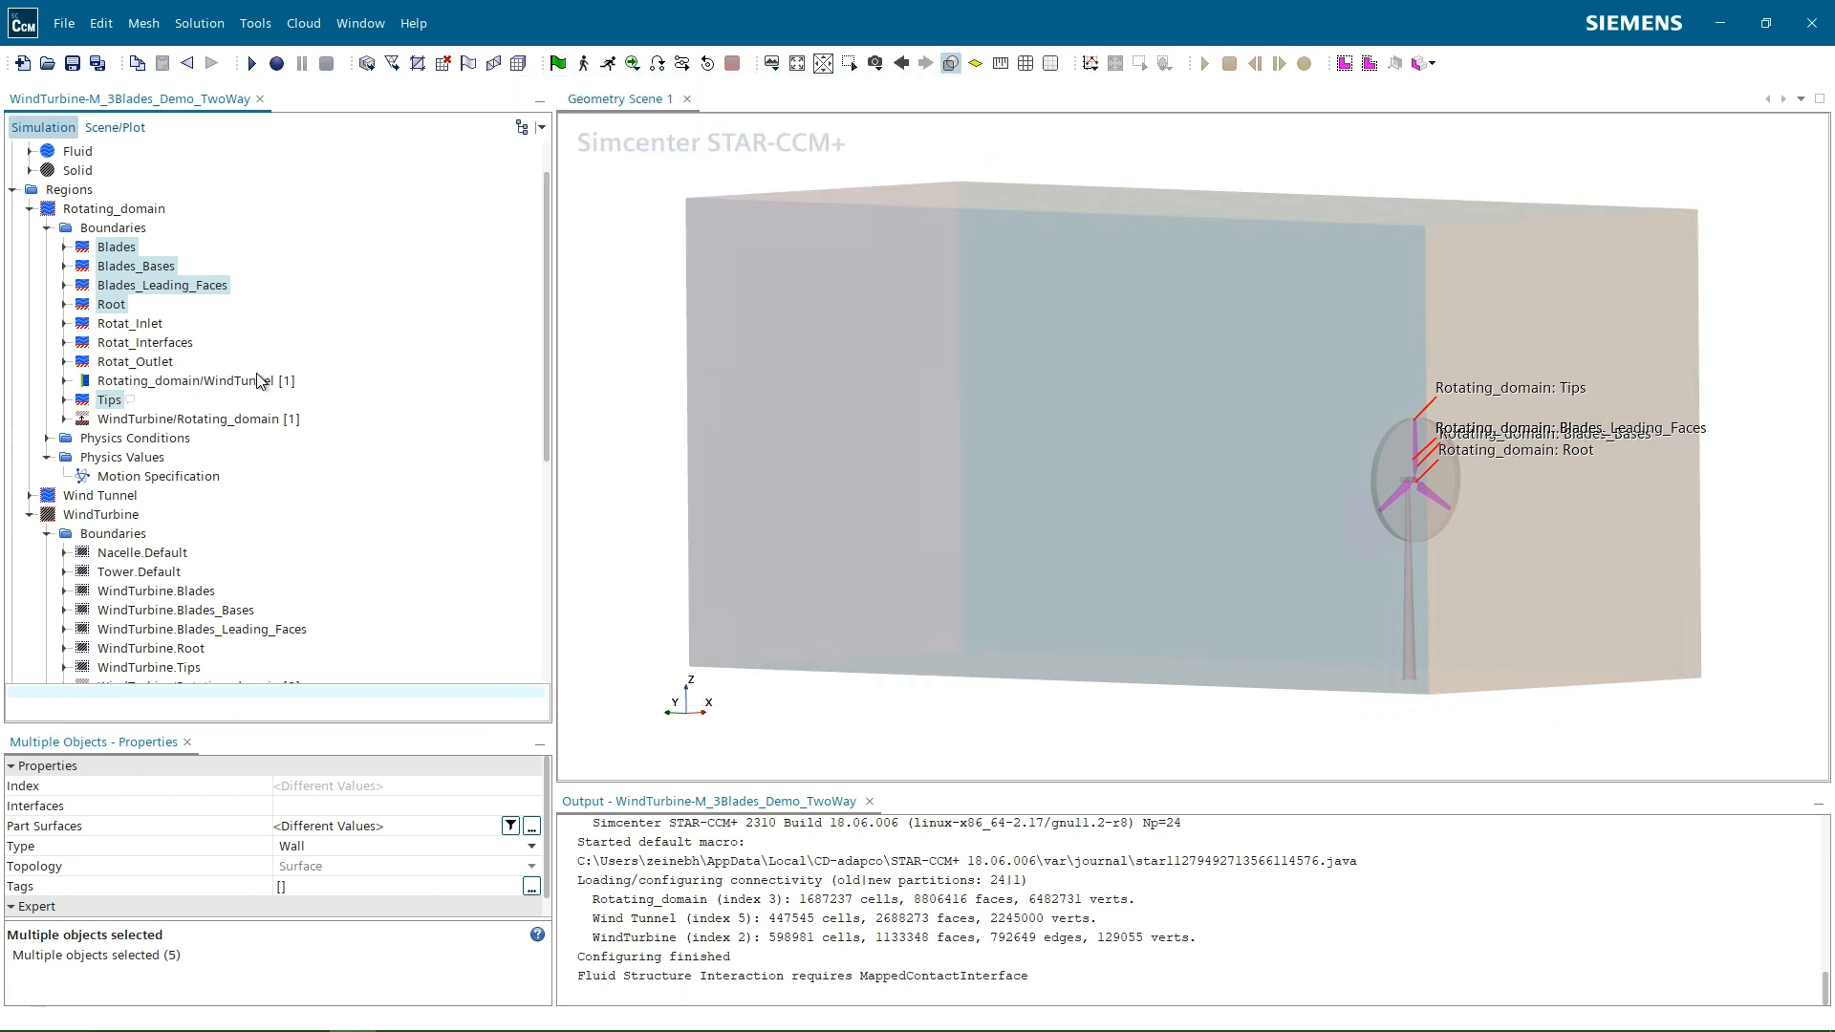
pyautogui.rightClick(139, 342)
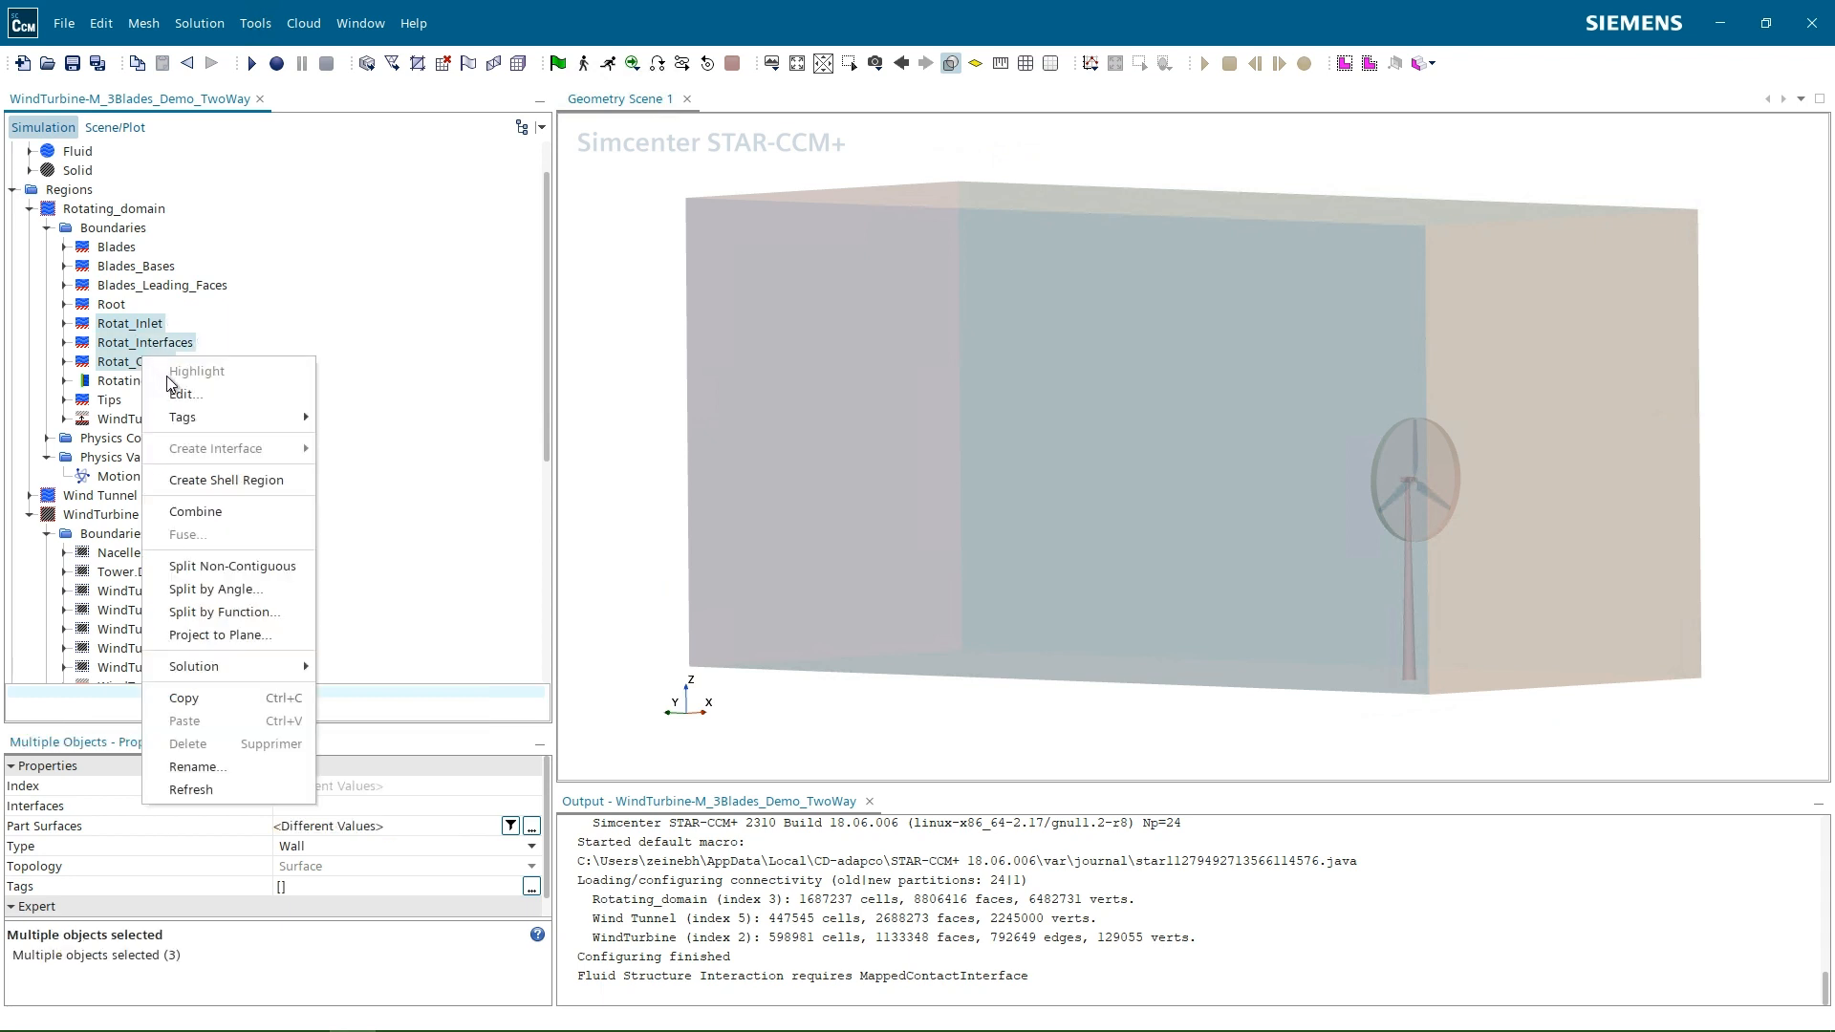
pyautogui.click(185, 393)
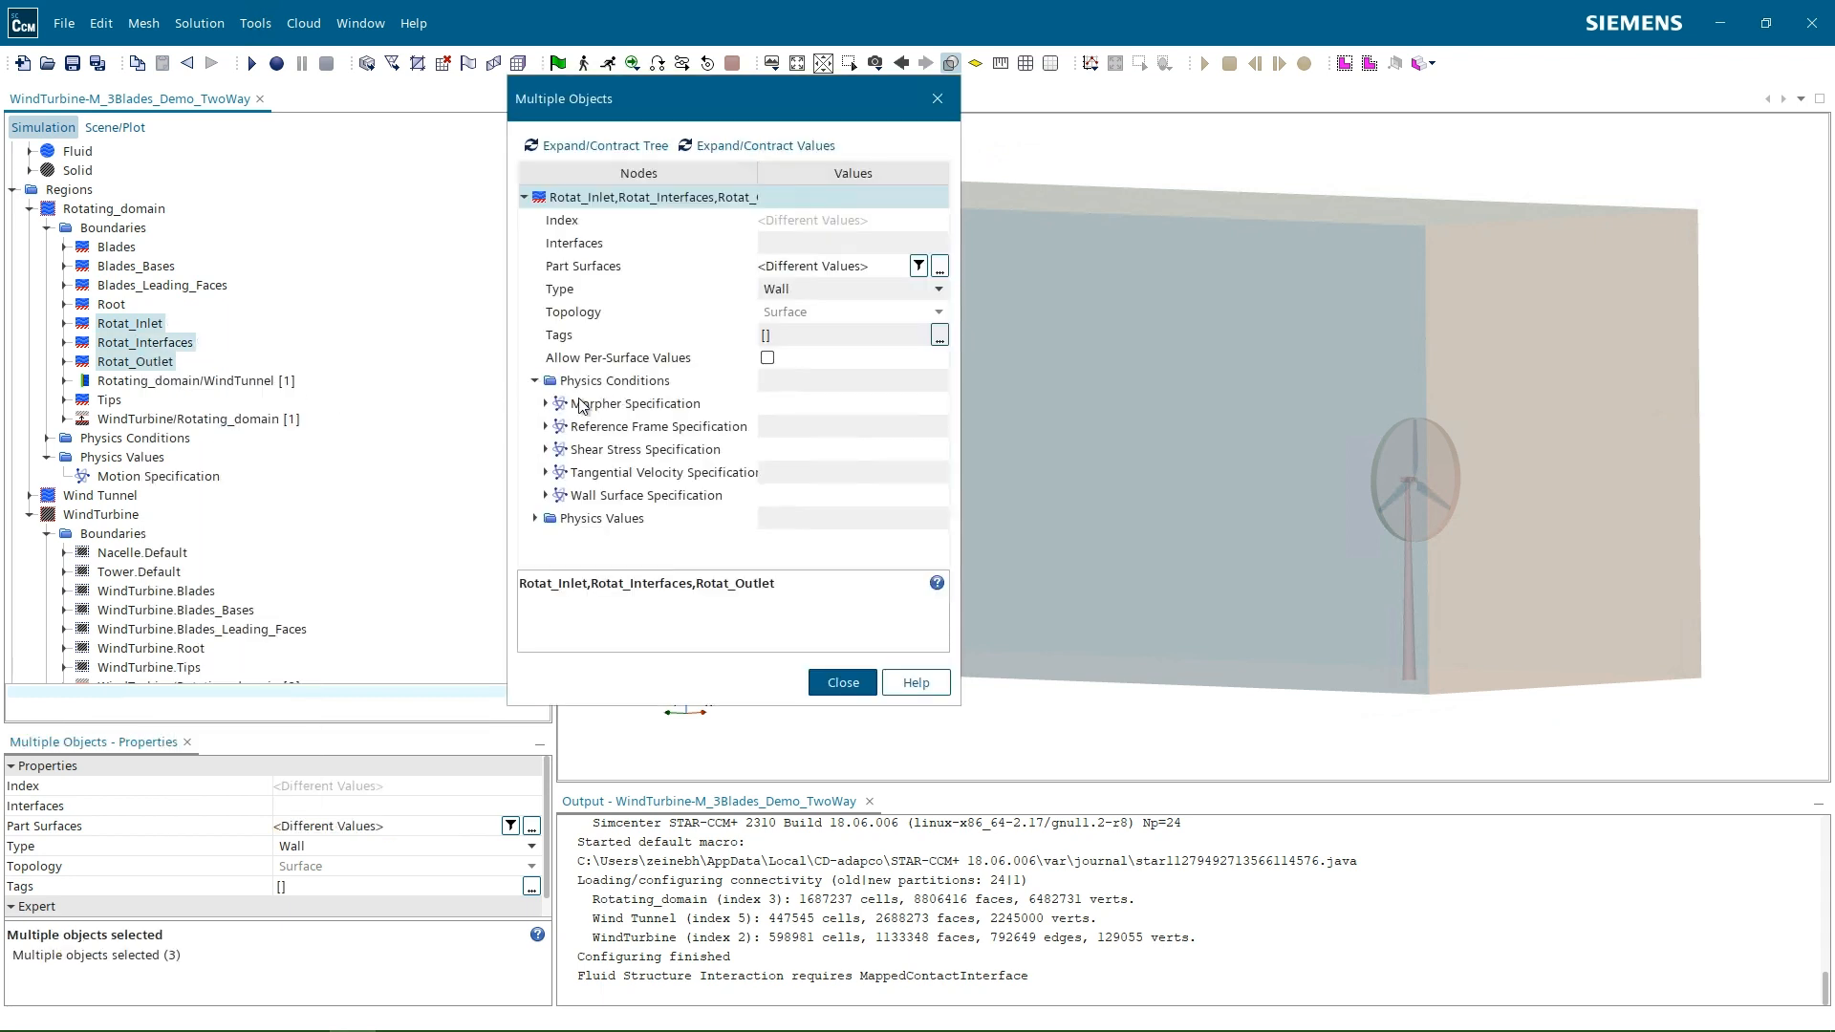
pyautogui.click(546, 403)
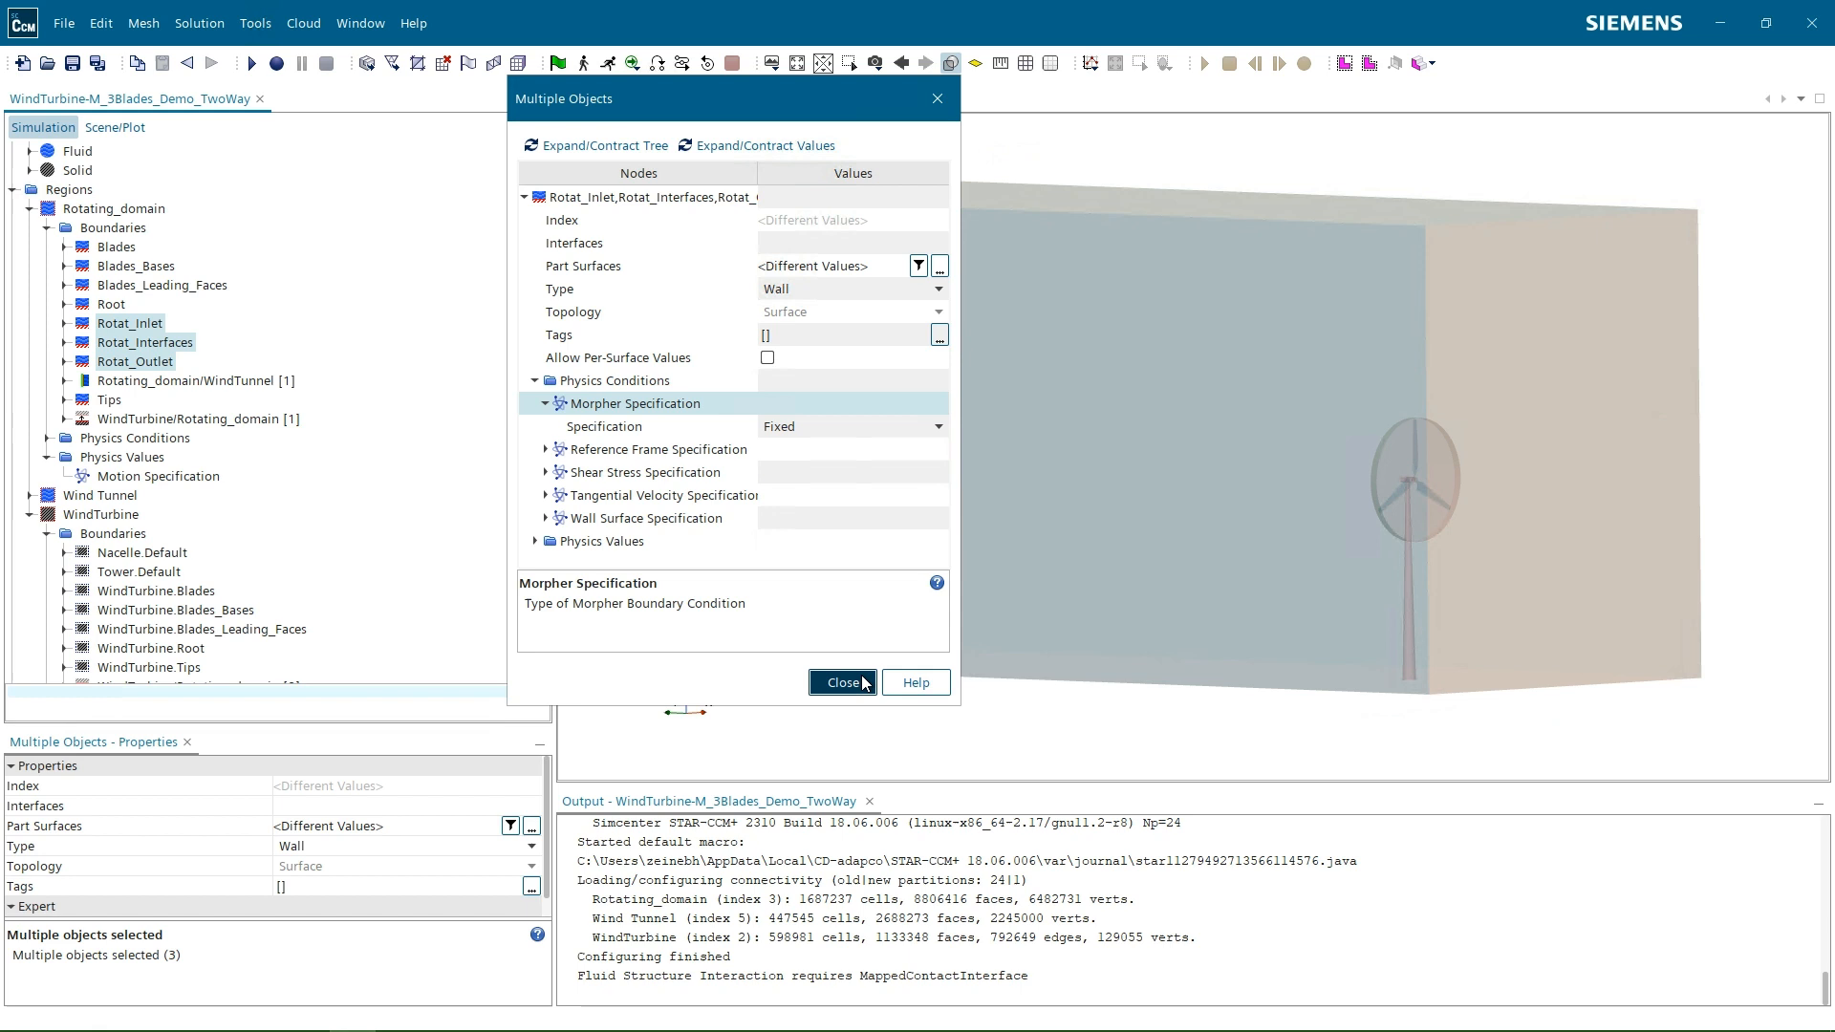
pyautogui.click(841, 683)
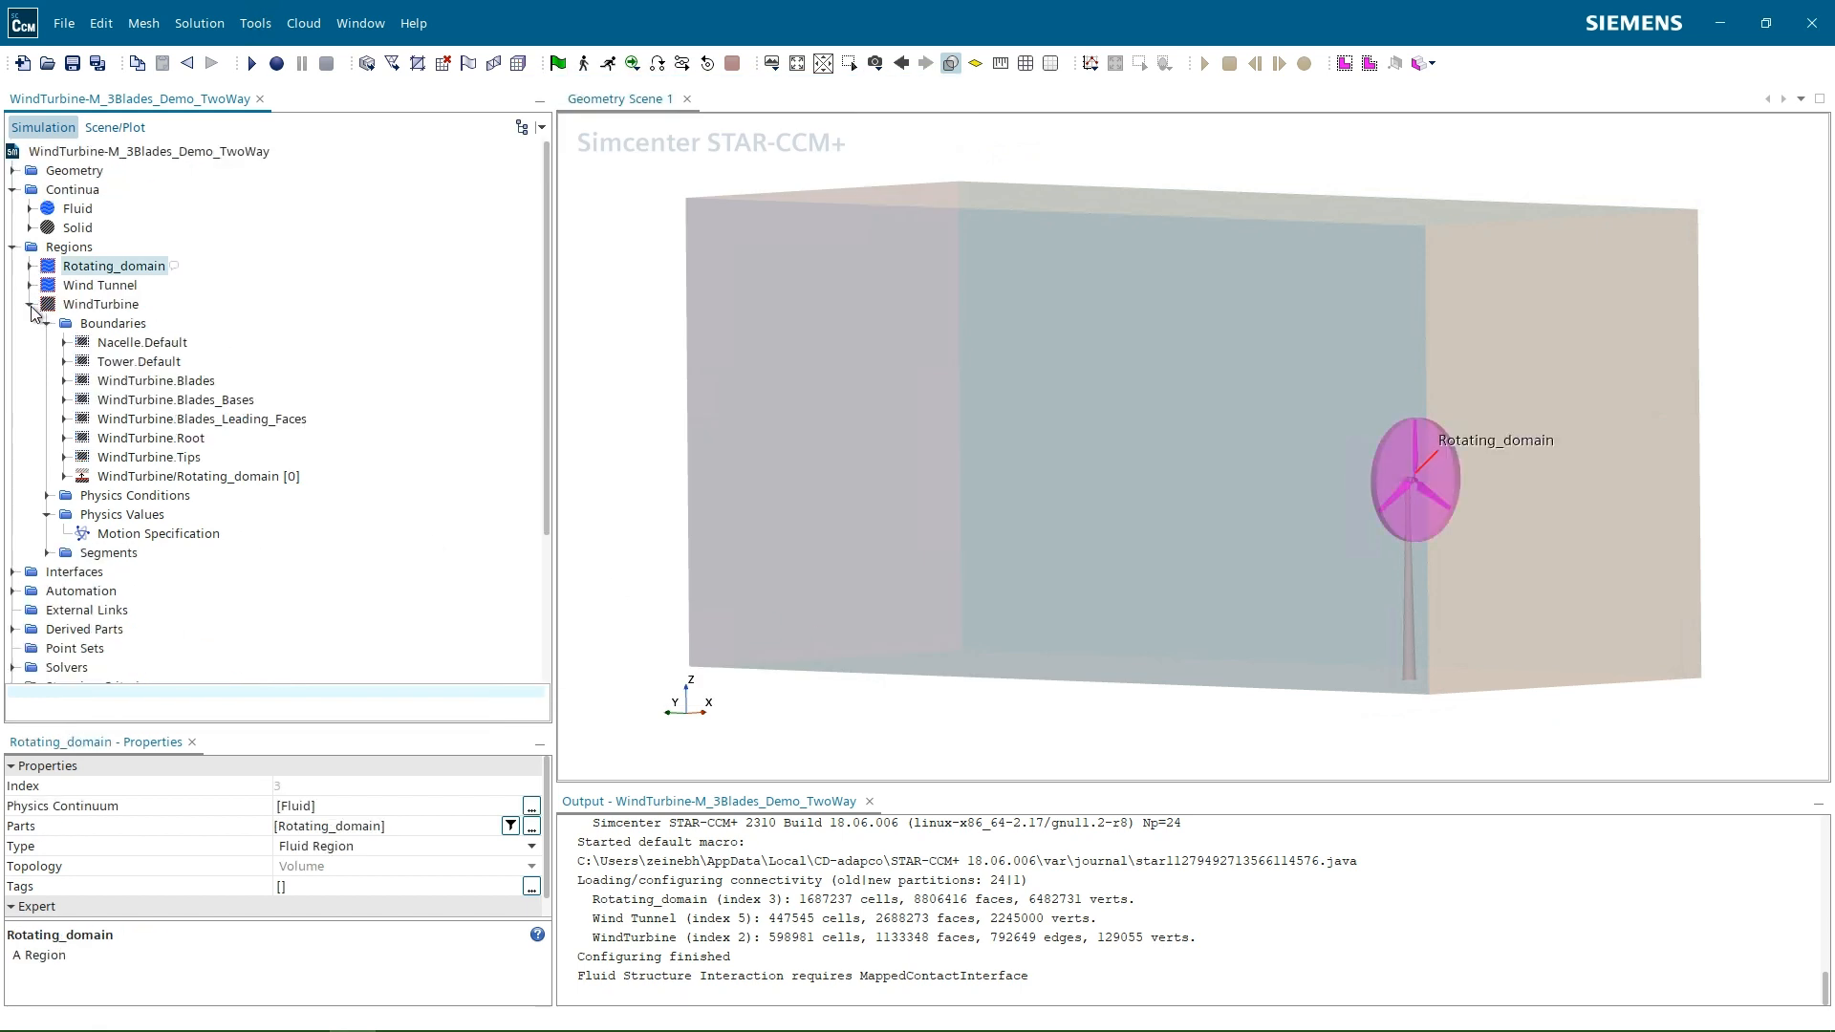
# Review the Two-way Coupled operation's Clear Solution and Solve Physics steps over Fluid and Solid.
pyautogui.click(32, 304)
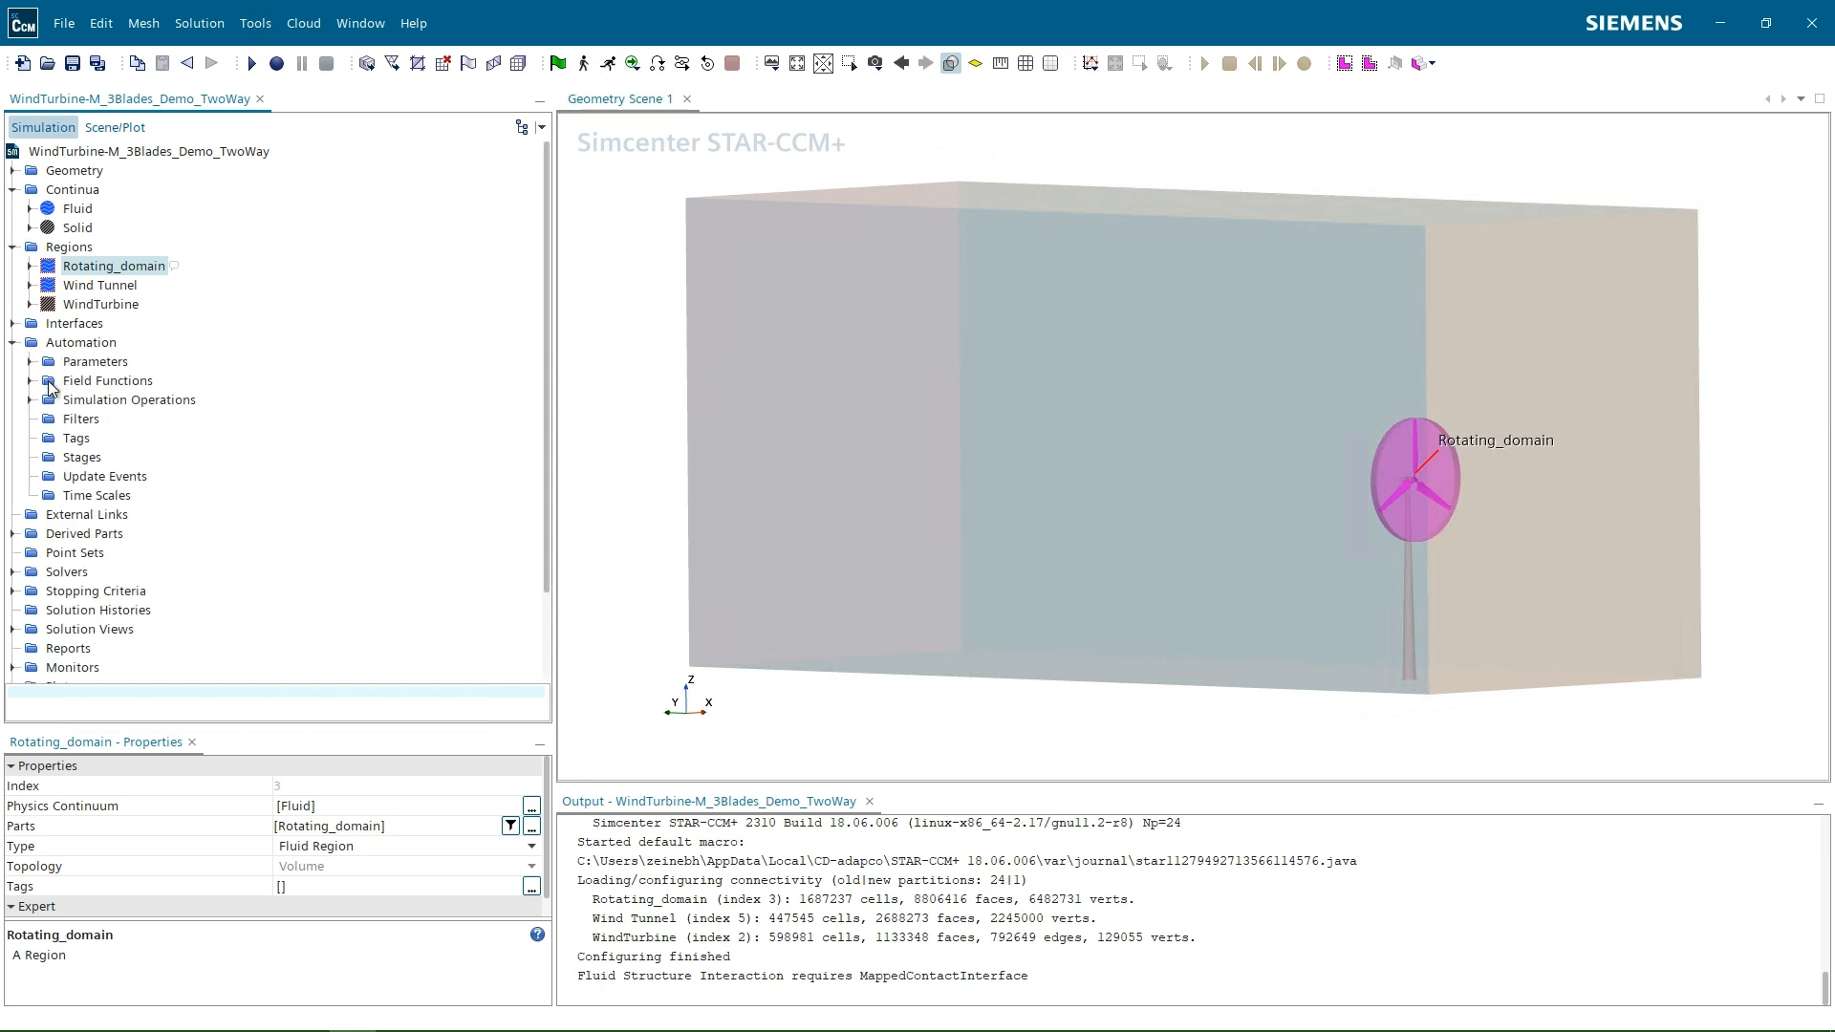
pyautogui.click(31, 399)
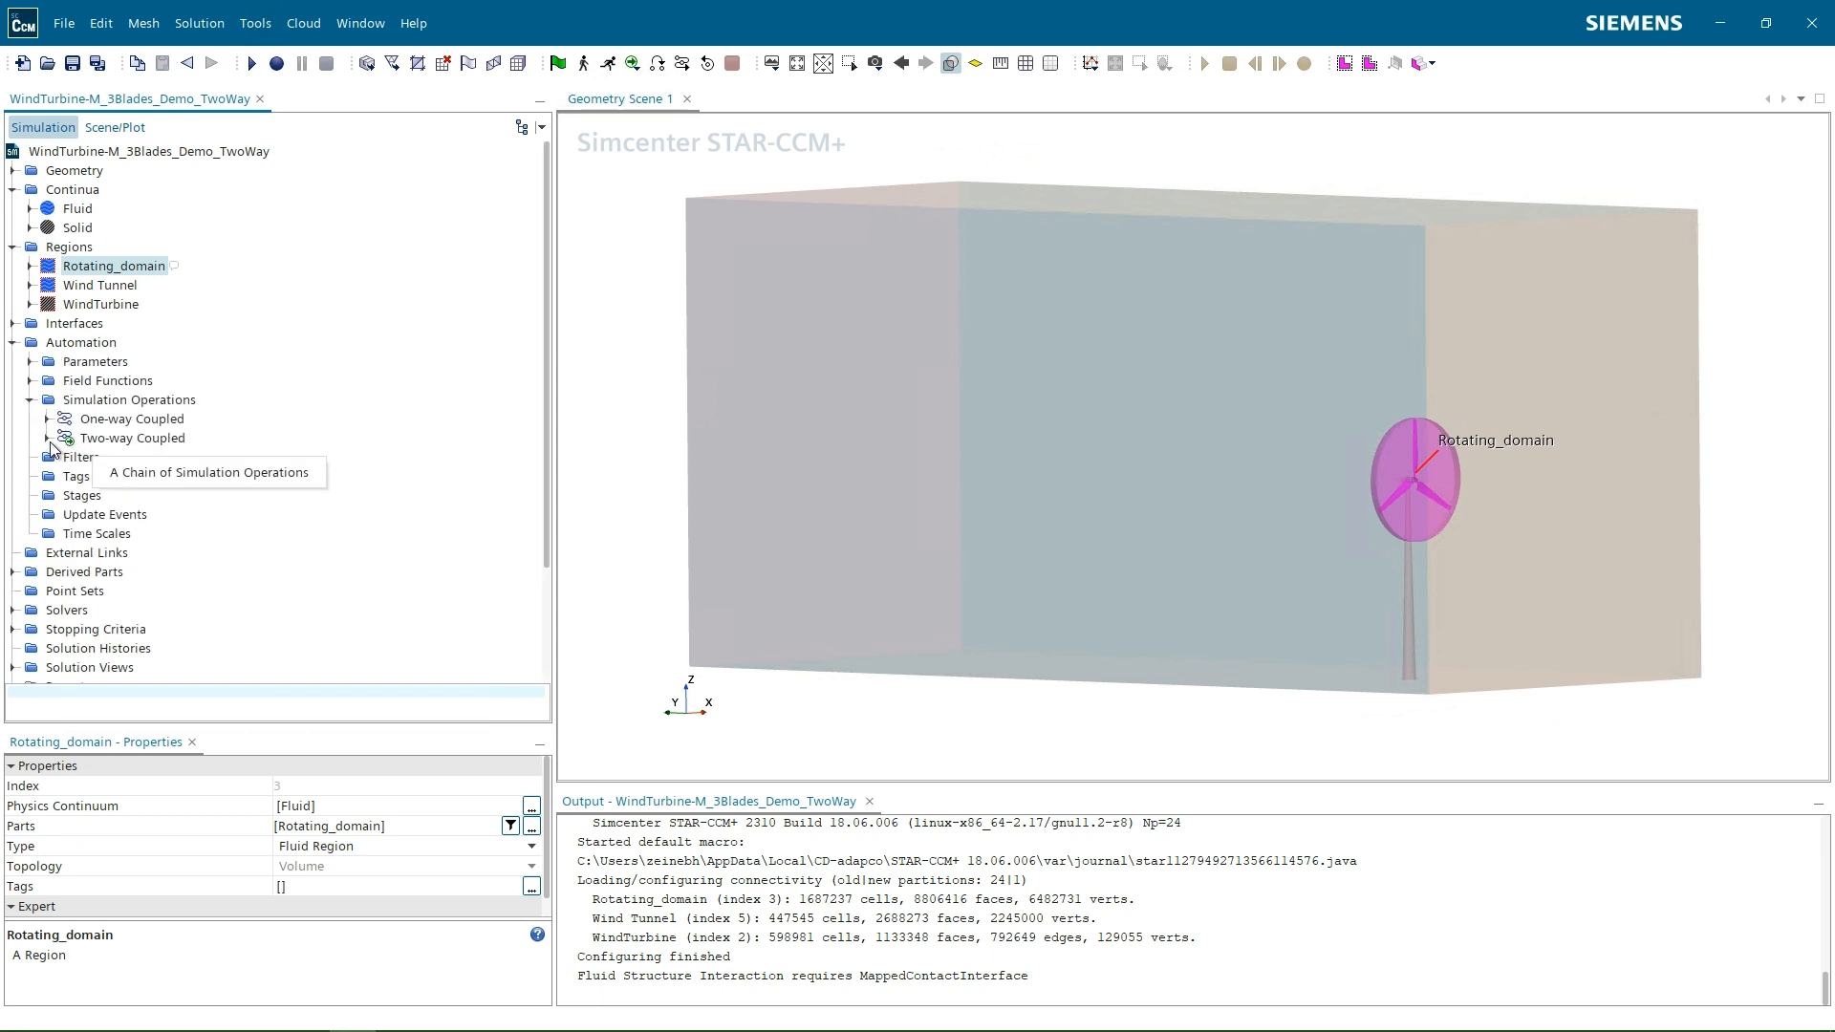
pyautogui.click(133, 436)
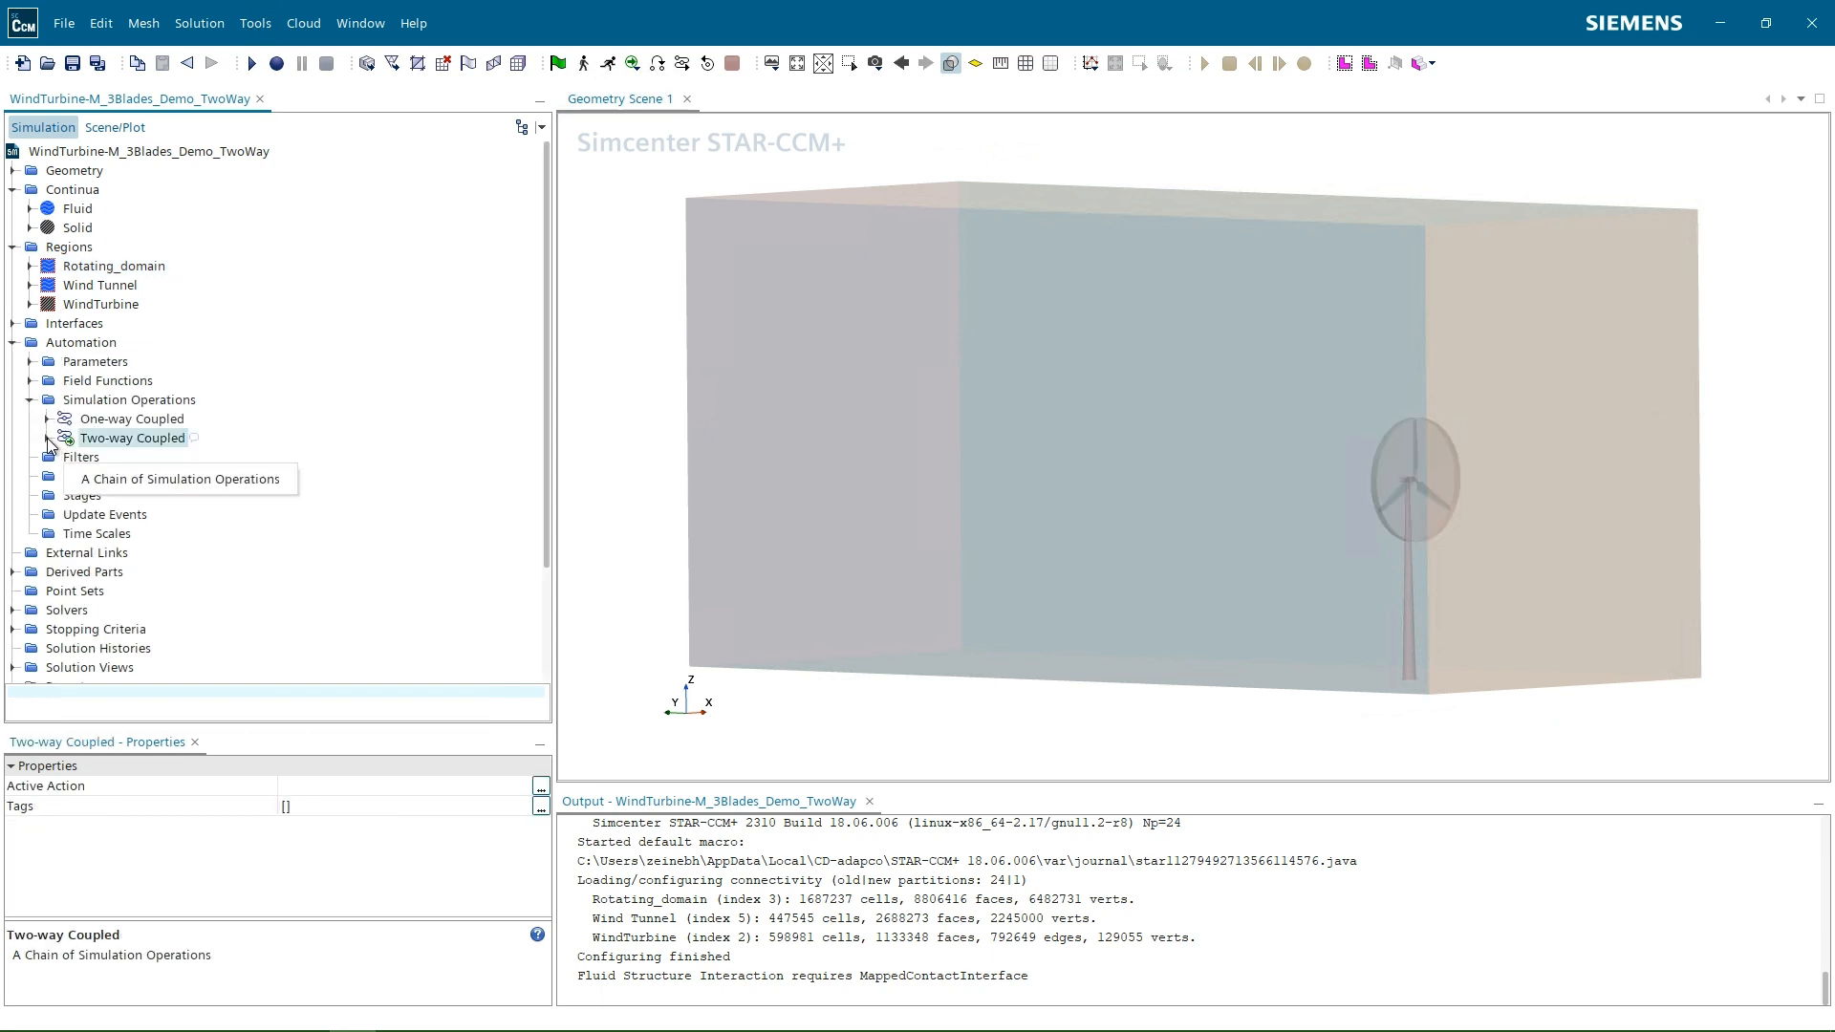
pyautogui.click(82, 457)
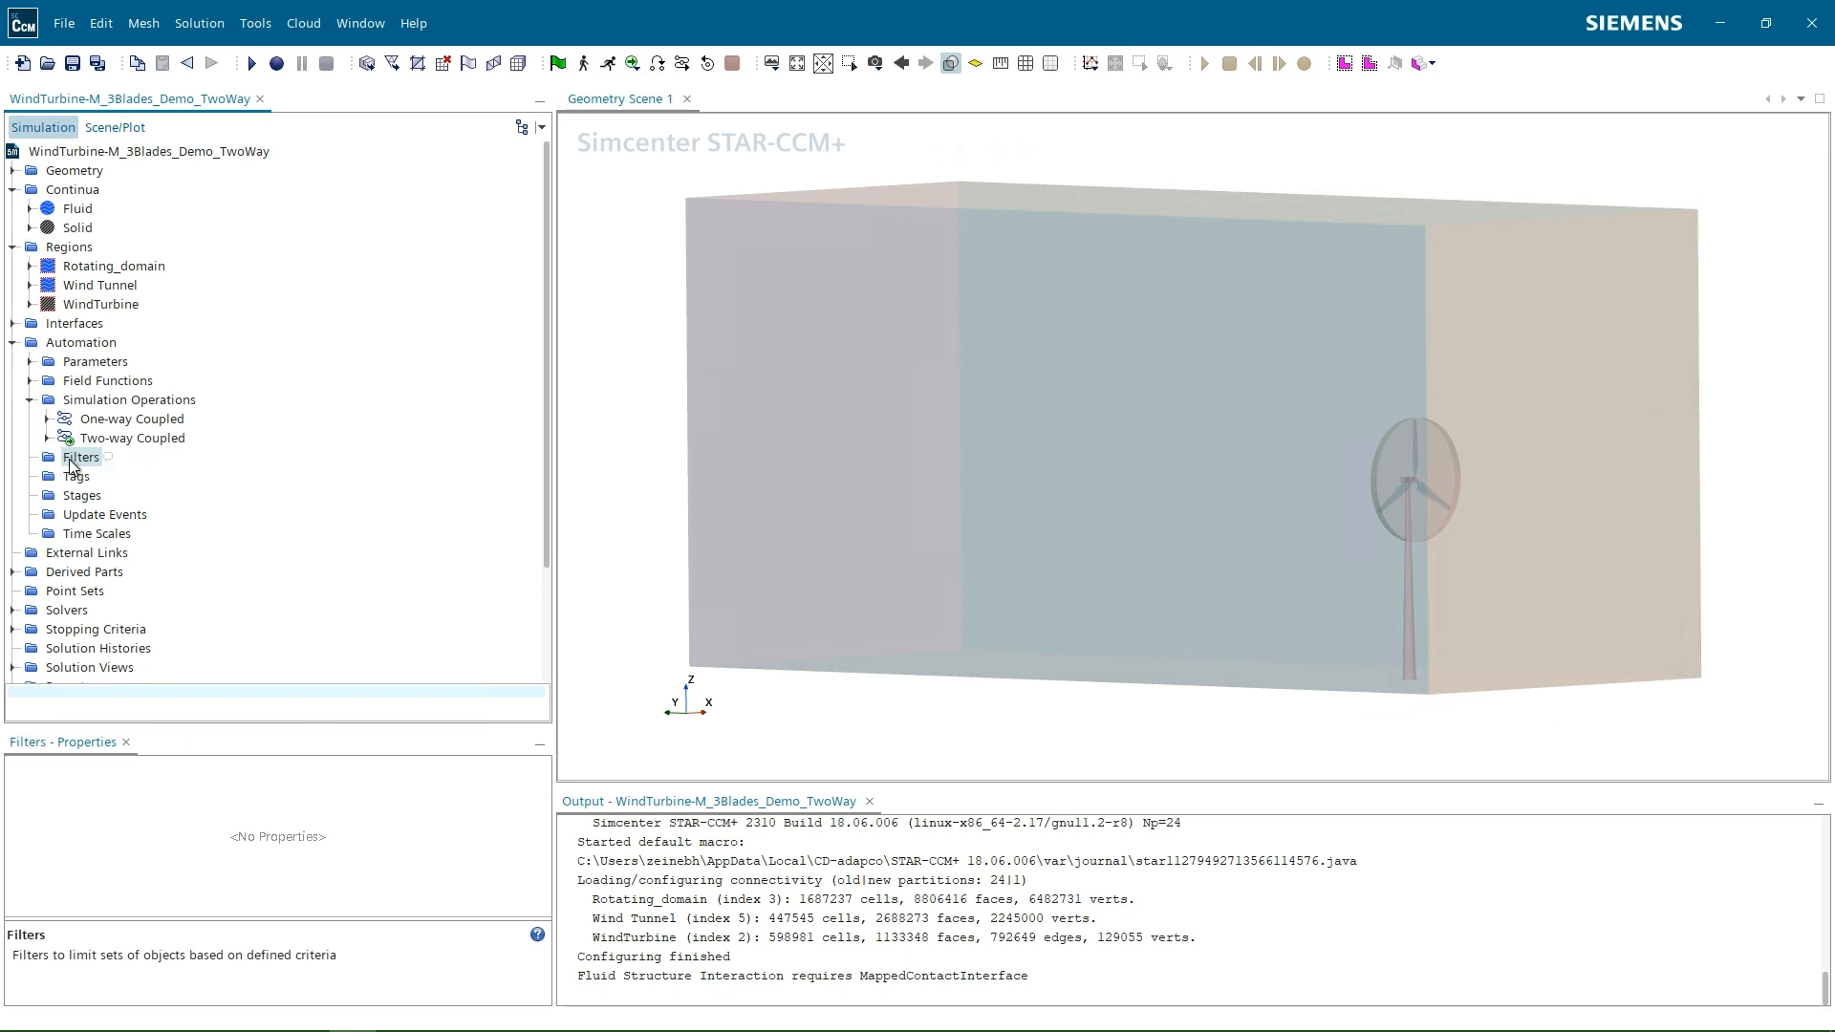
pyautogui.click(134, 438)
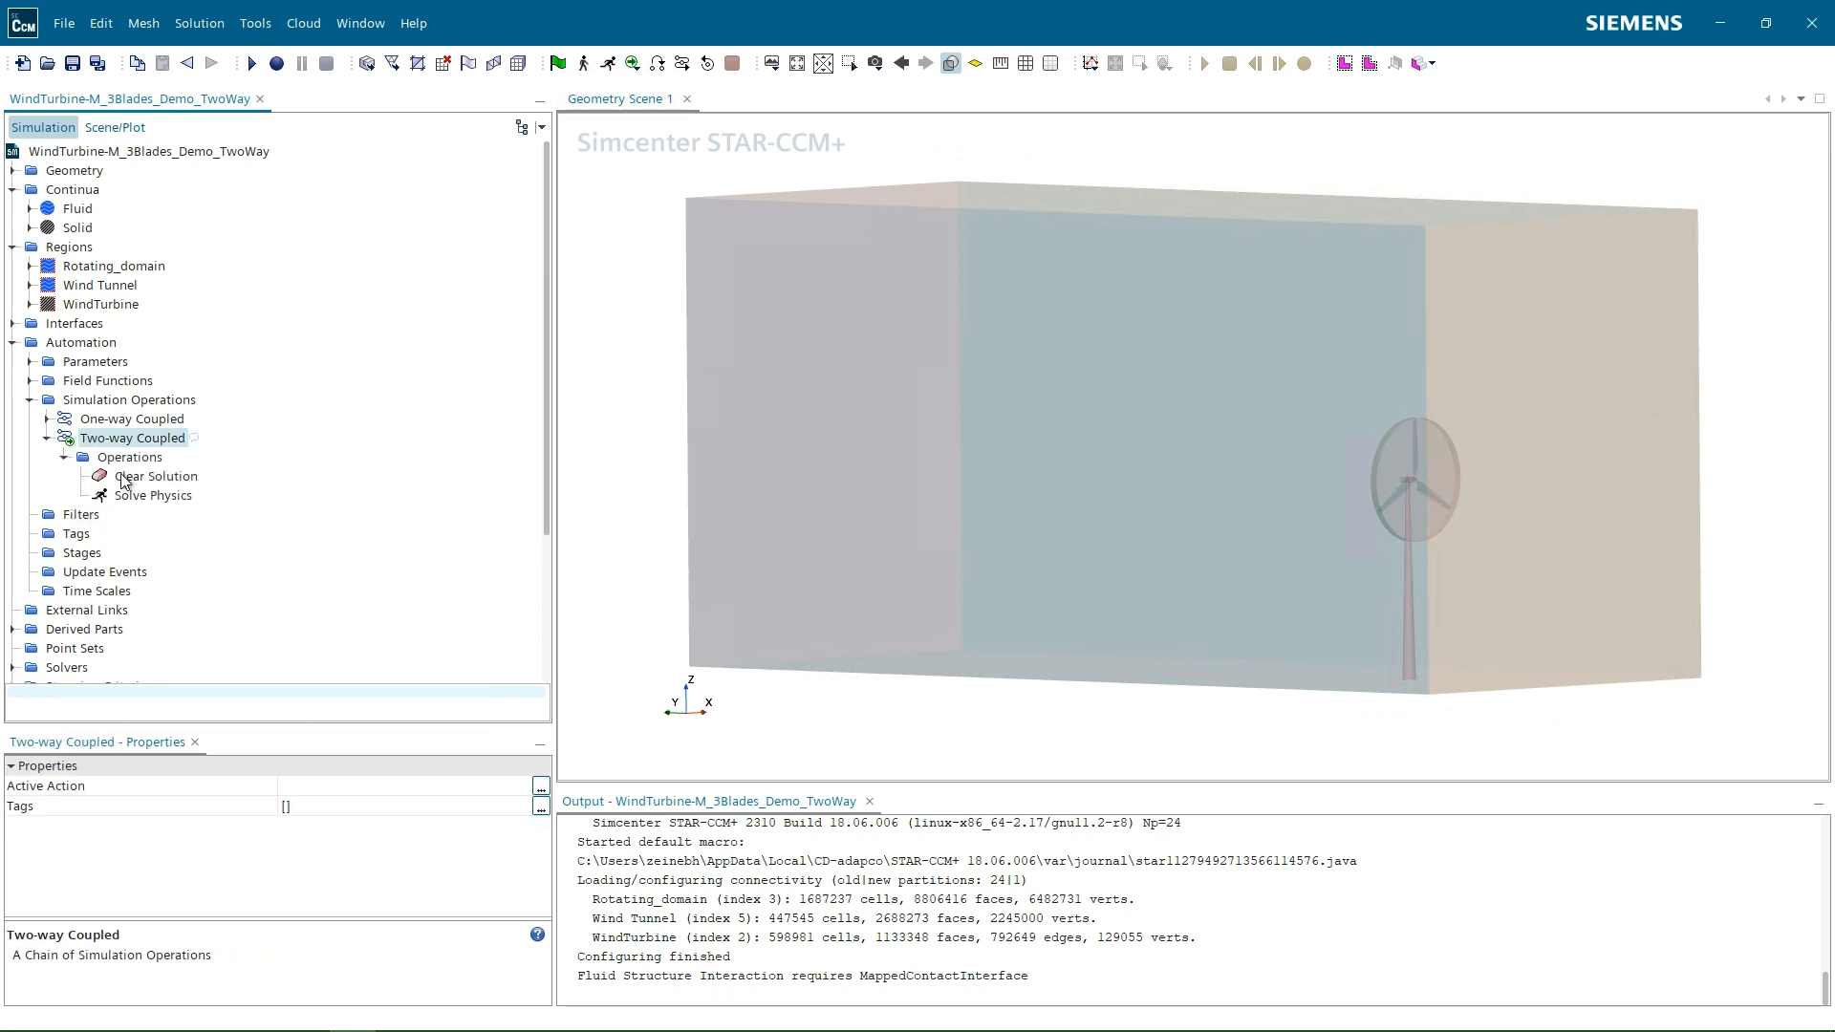
pyautogui.click(153, 495)
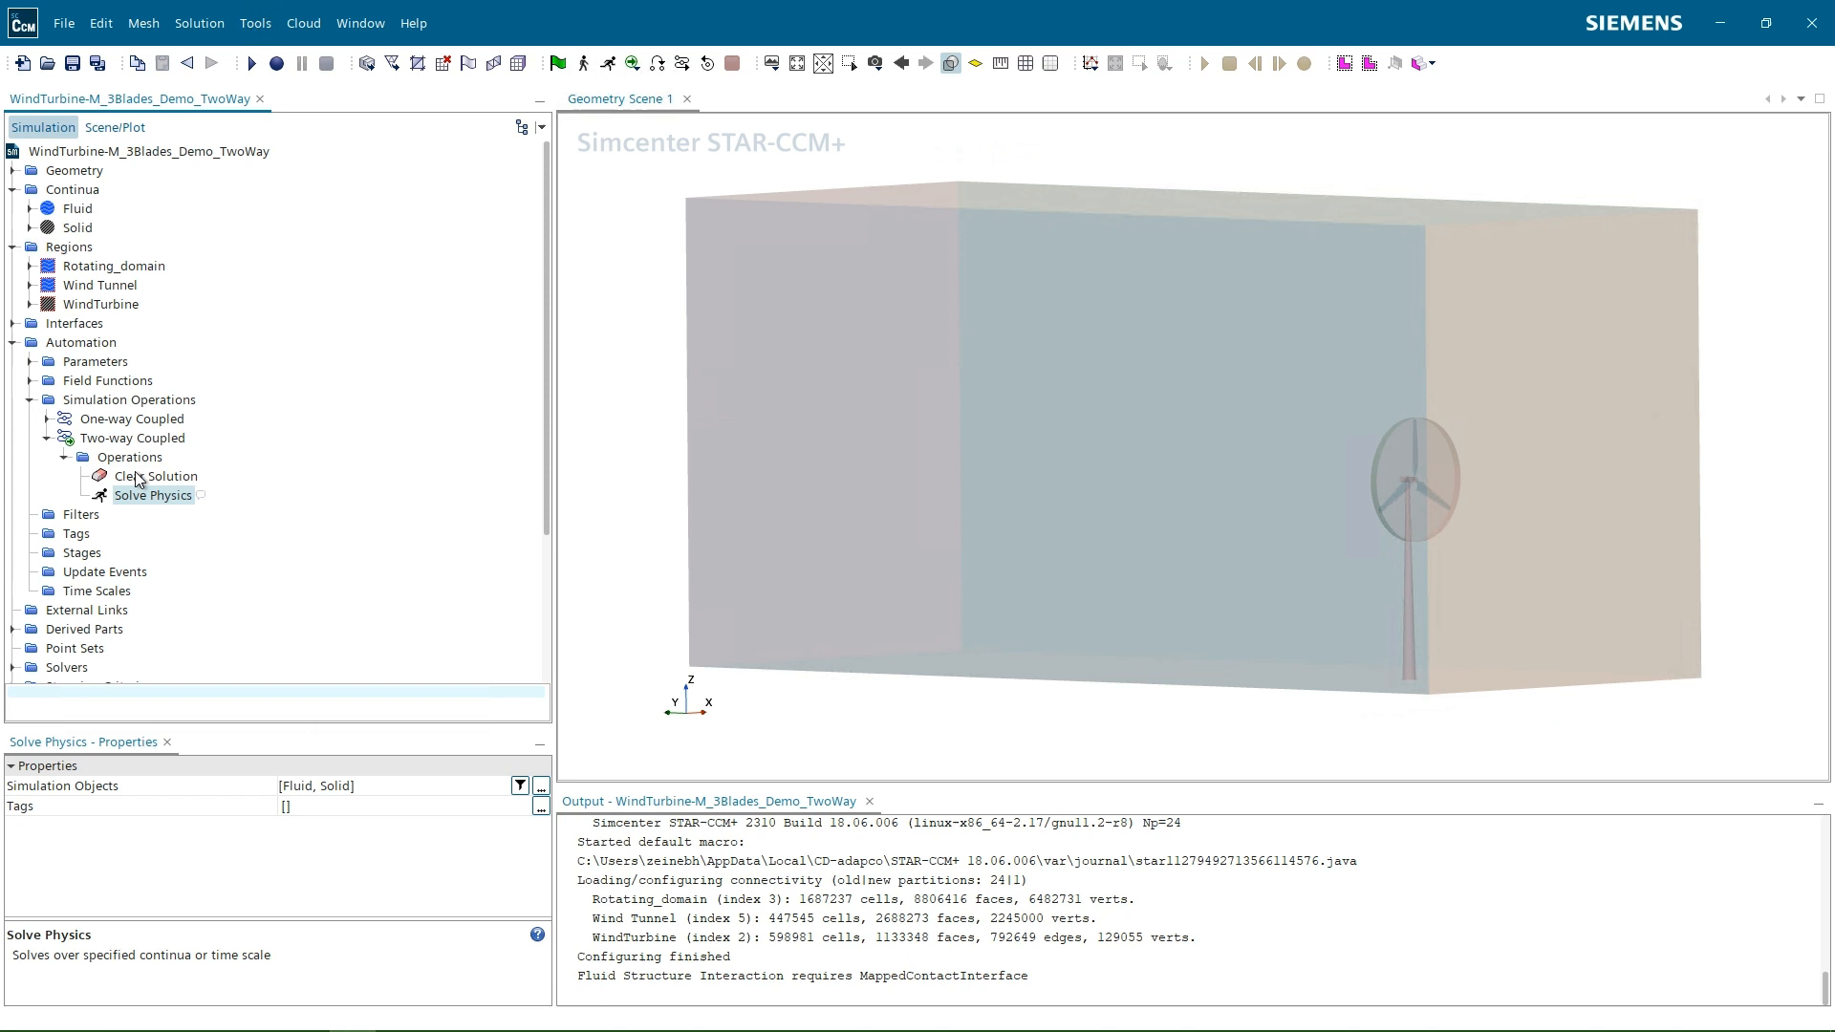
pyautogui.scroll(-3)
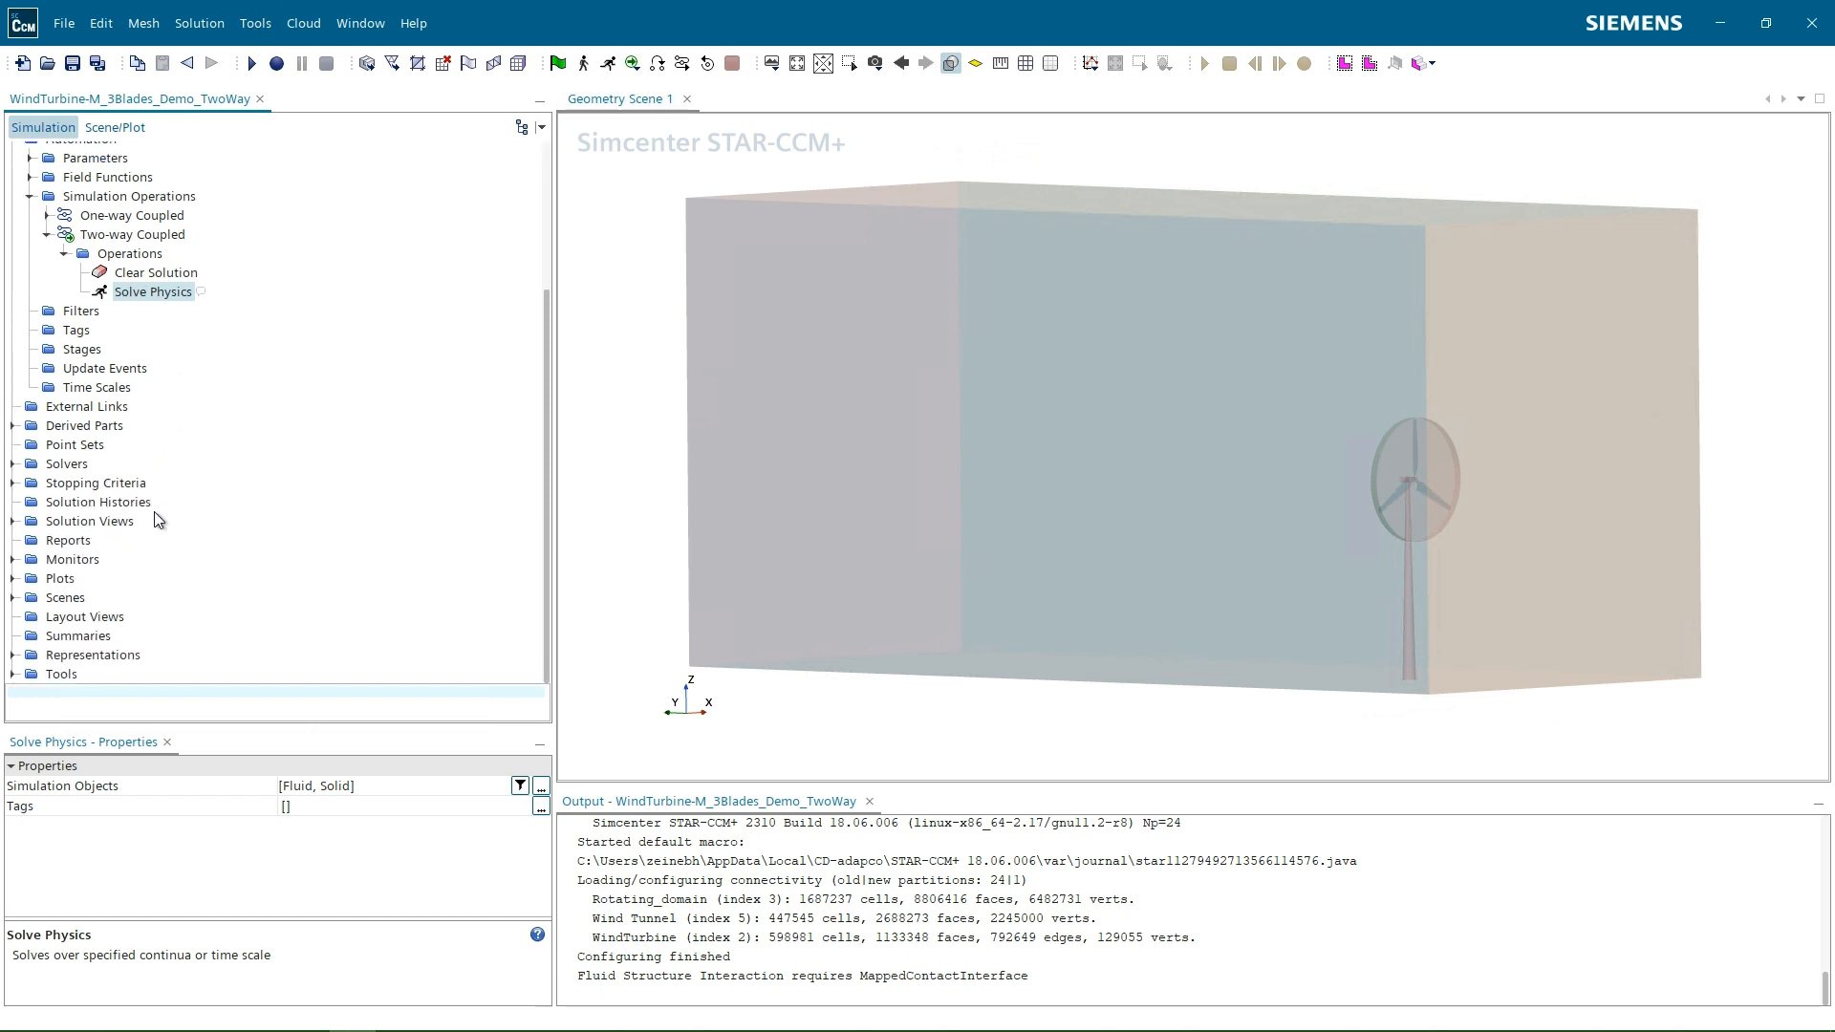
pyautogui.moveTo(15, 568)
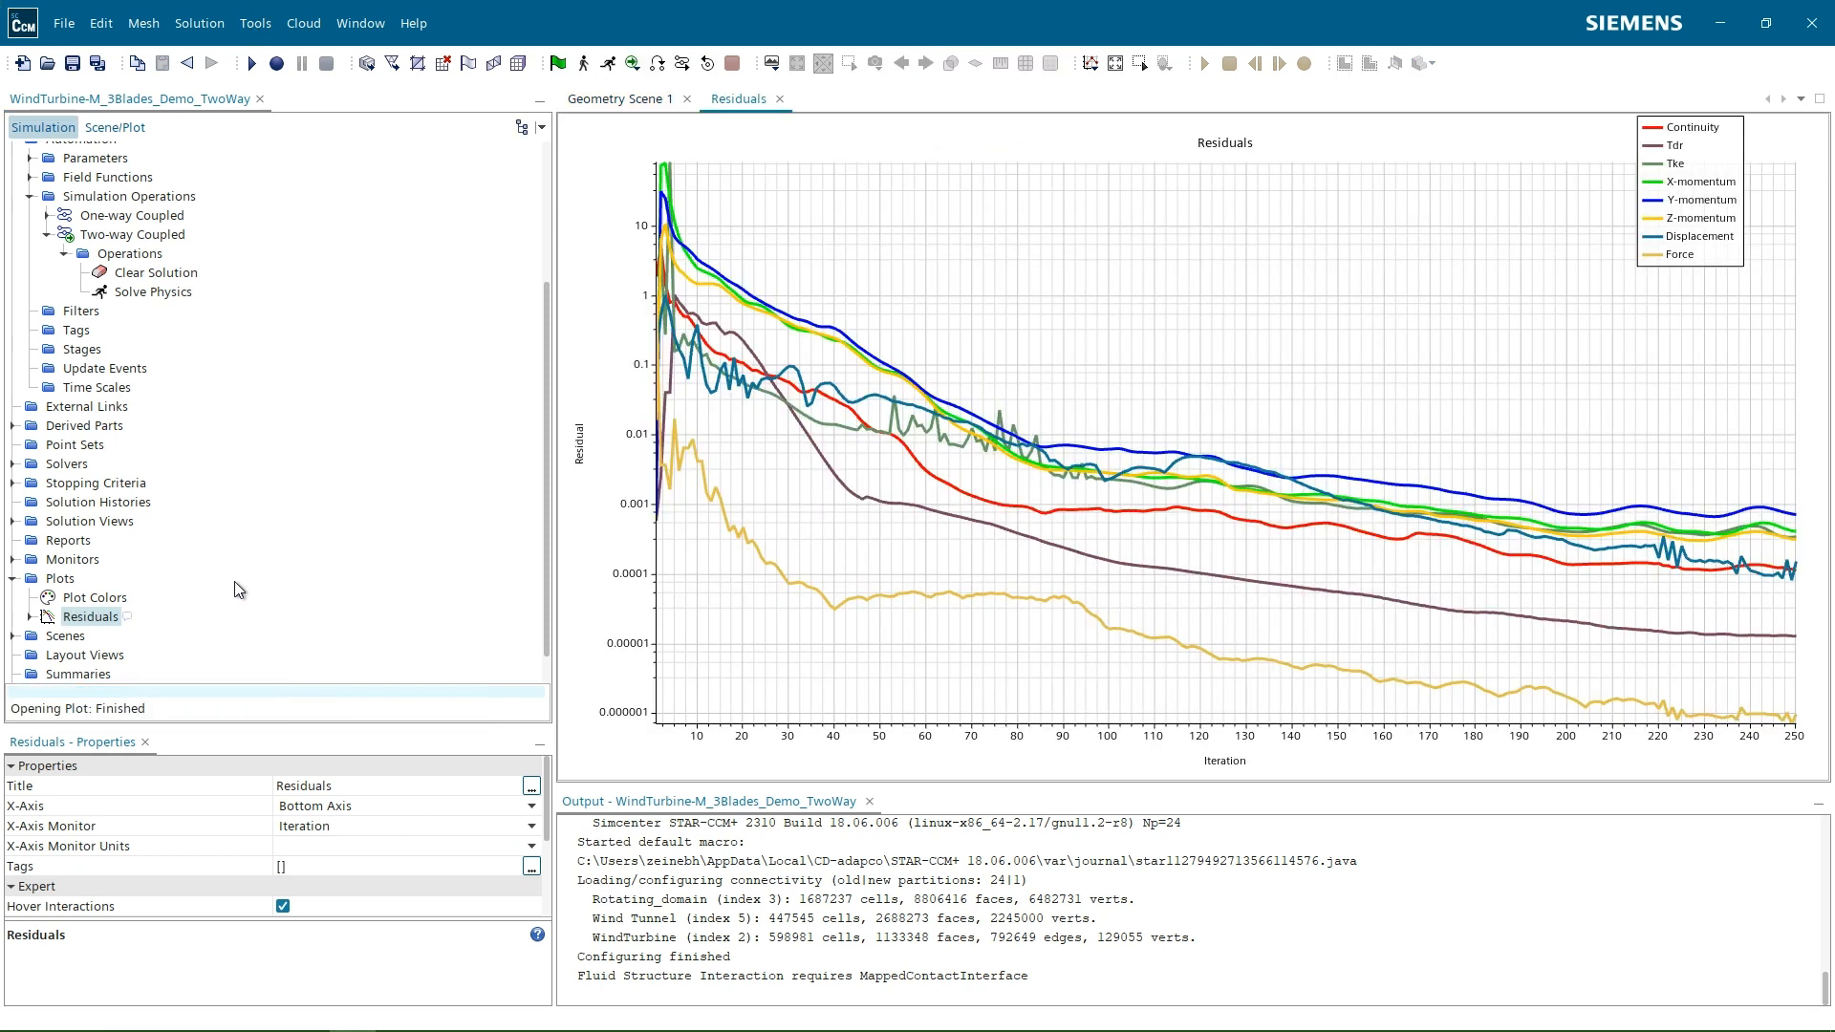
pyautogui.moveTo(358, 547)
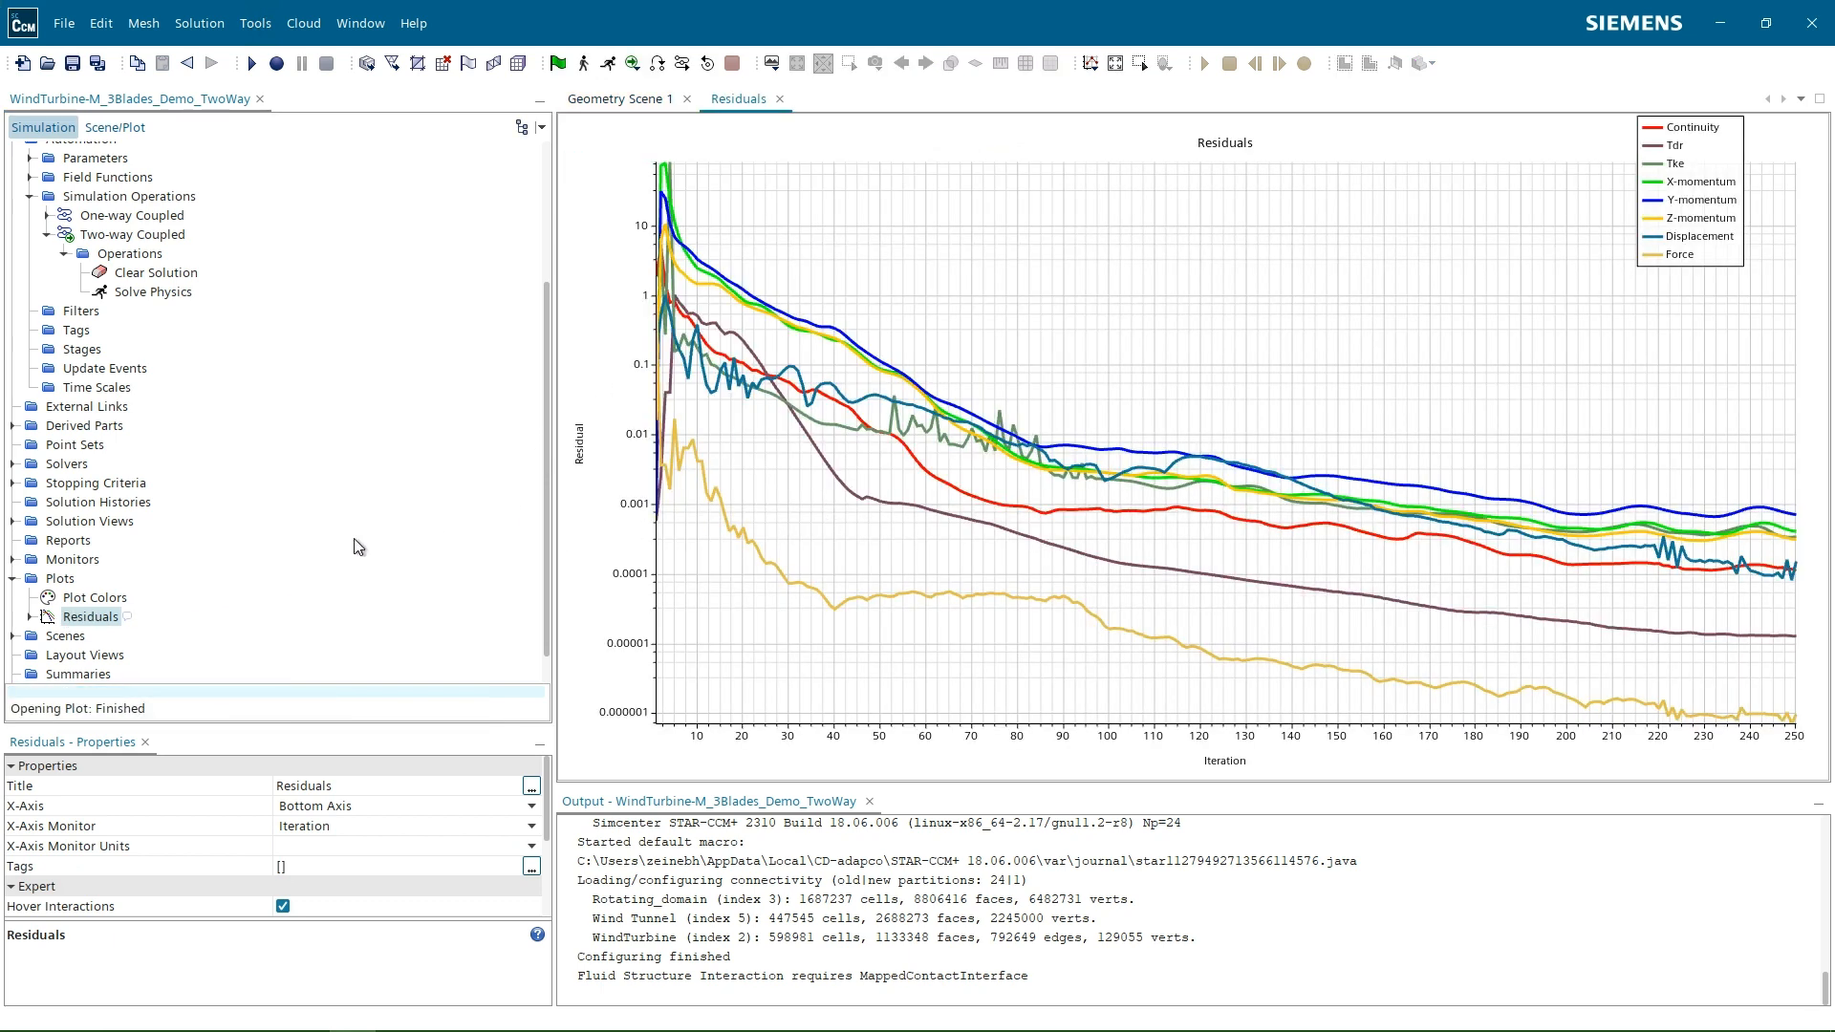